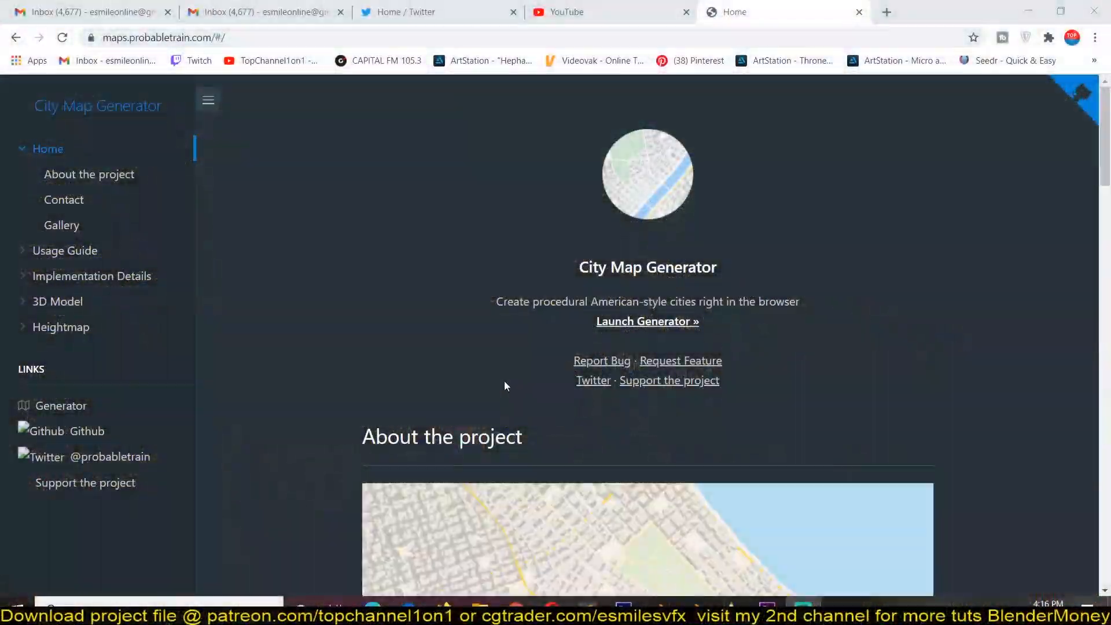
# Scroll the home page past About the project down to the Gallery of rendered cities
pyautogui.scroll(-3)
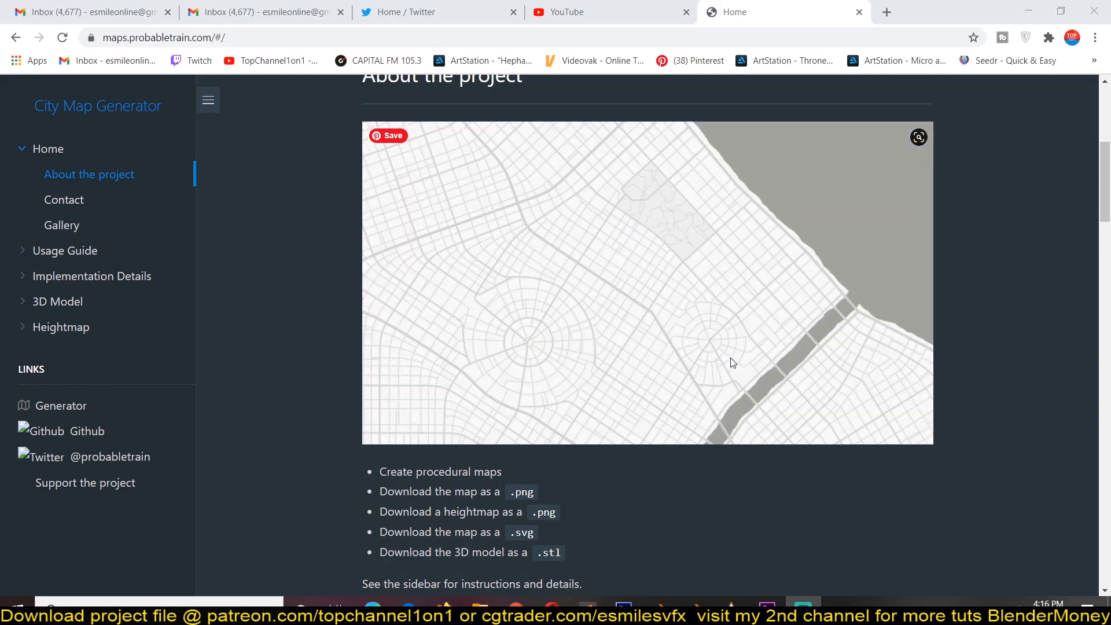
pyautogui.click(62, 224)
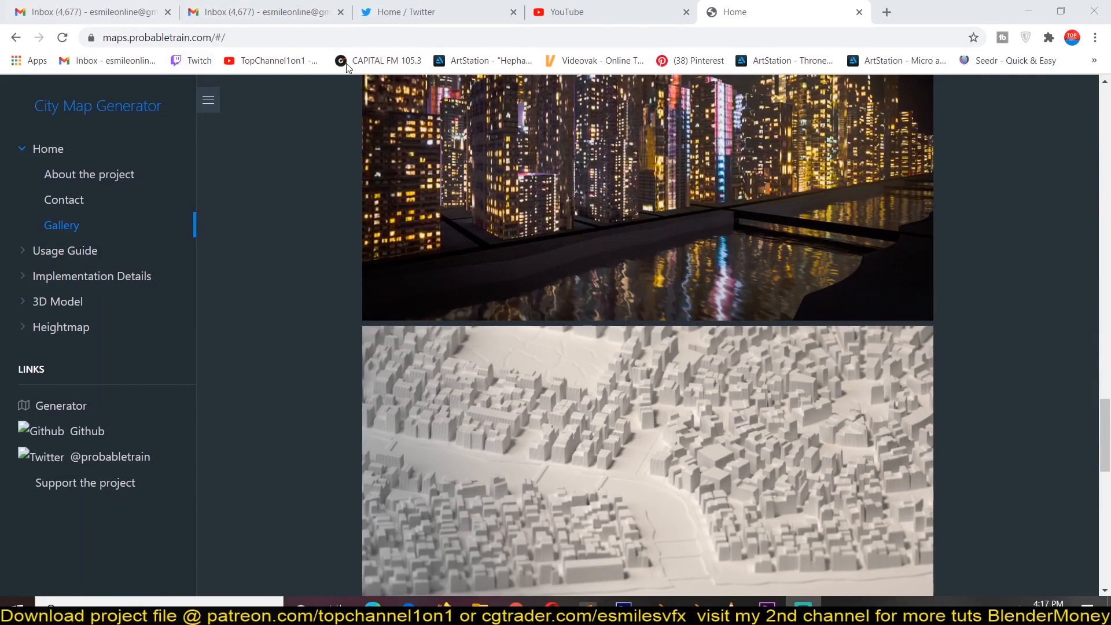
pyautogui.moveTo(274, 179)
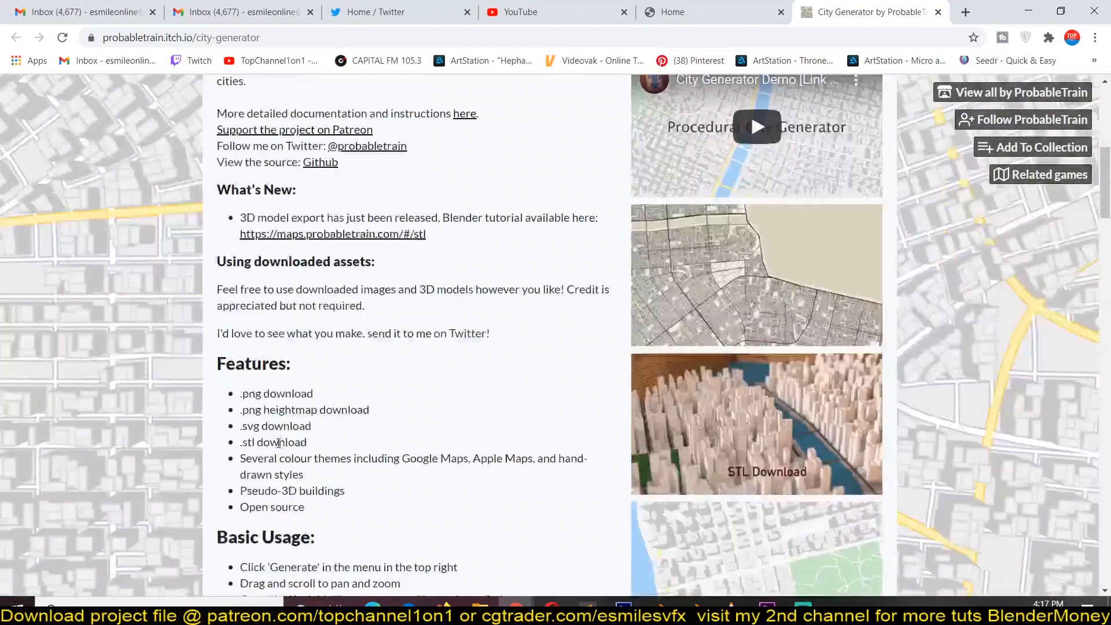
# Launch the Procedural City Generator from its itch.io page via Run Generator
pyautogui.scroll(-3)
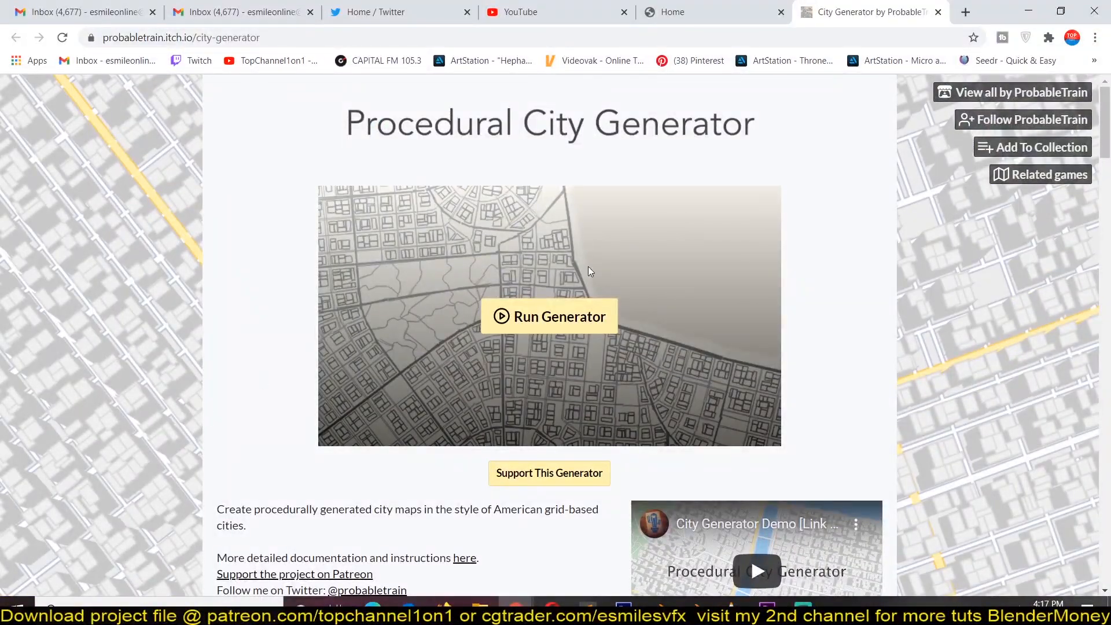
pyautogui.click(549, 316)
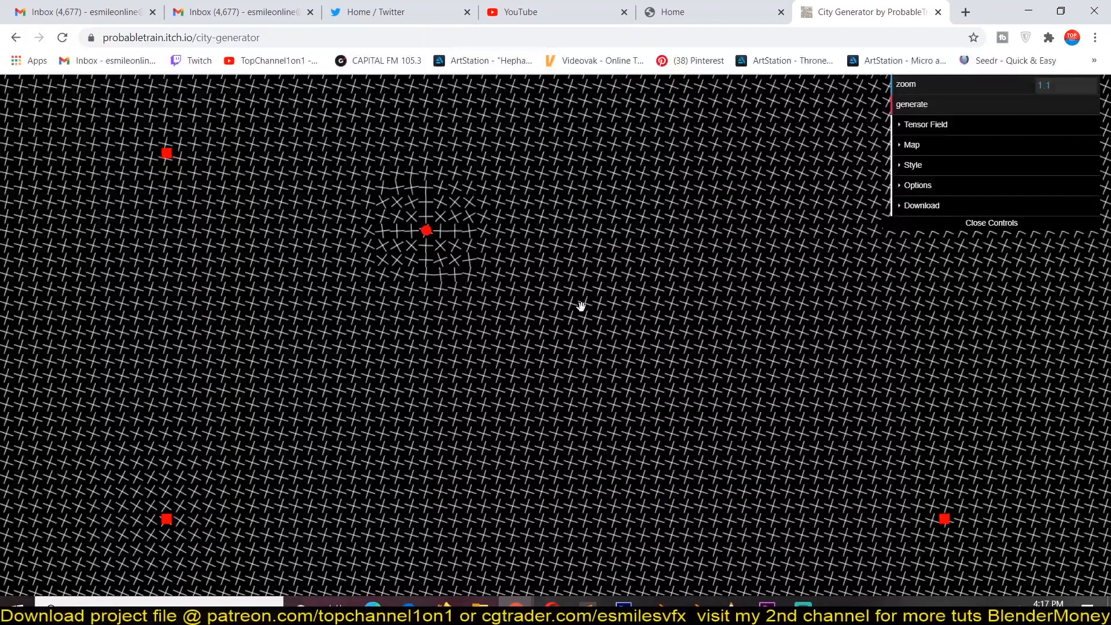
pyautogui.moveTo(227, 219)
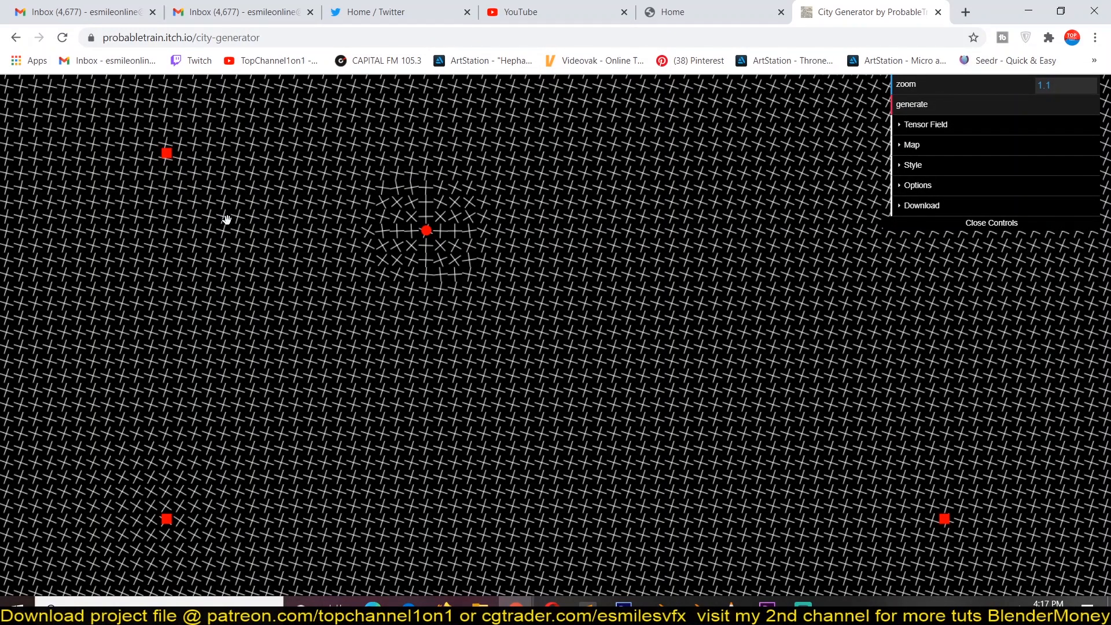
pyautogui.moveTo(786, 188)
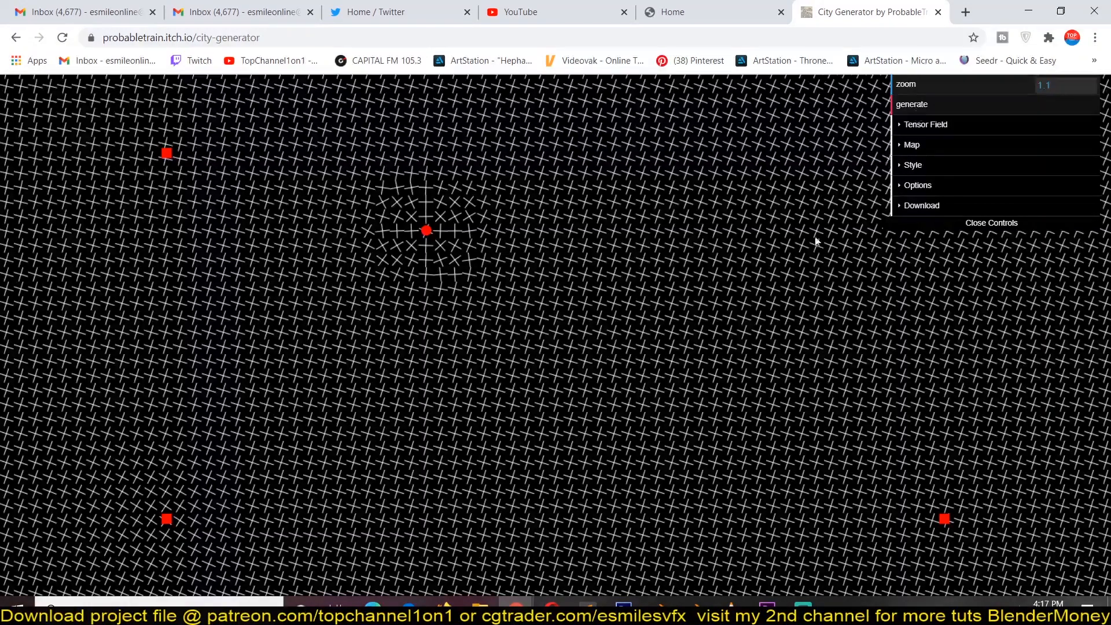
# Generate a full city map with roads, river, parks and buildings, briefly showing the Tensor Field settings
pyautogui.click(914, 104)
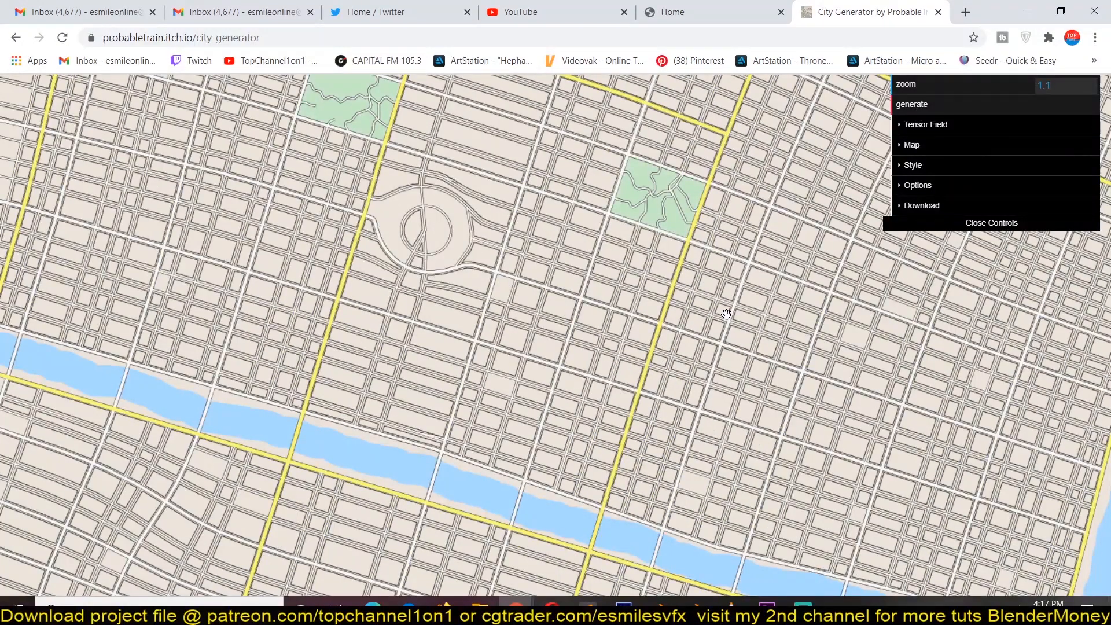
pyautogui.click(913, 105)
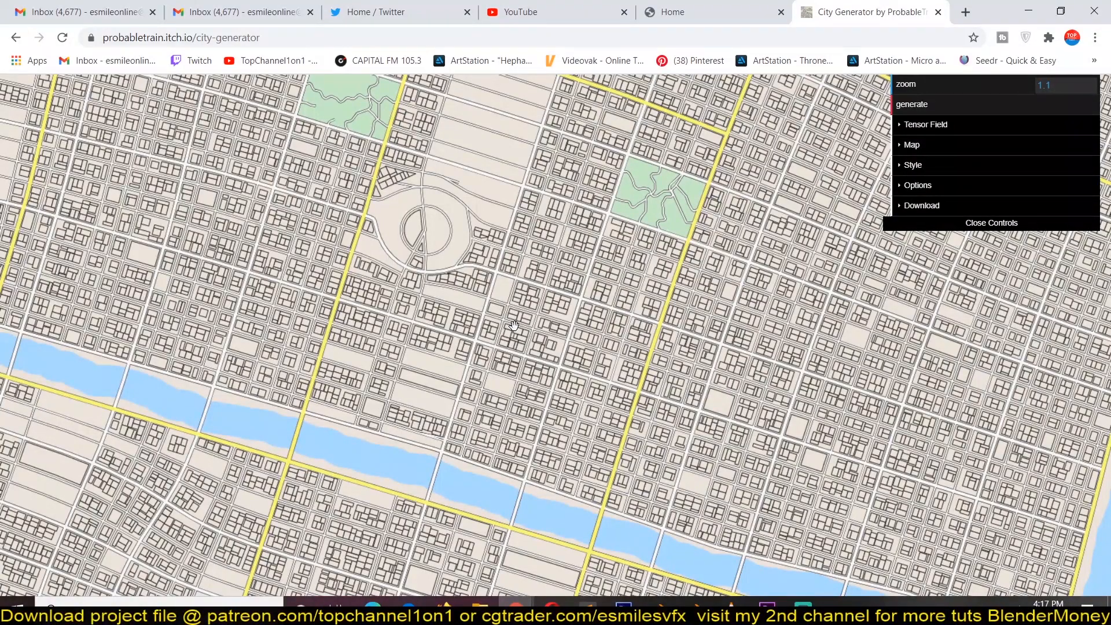
pyautogui.click(922, 206)
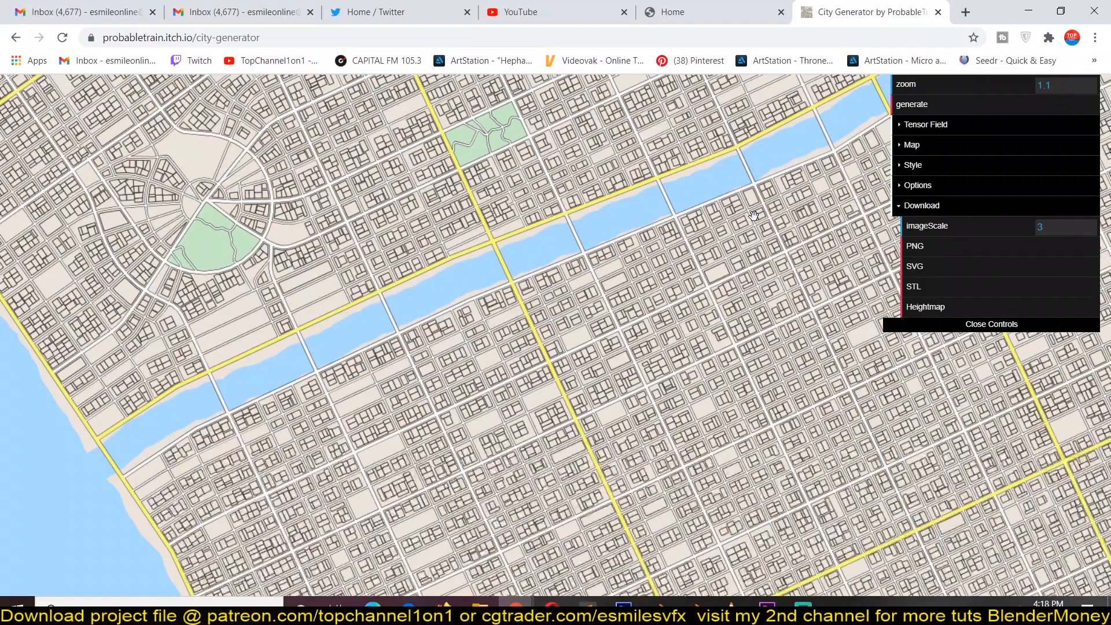
pyautogui.click(924, 124)
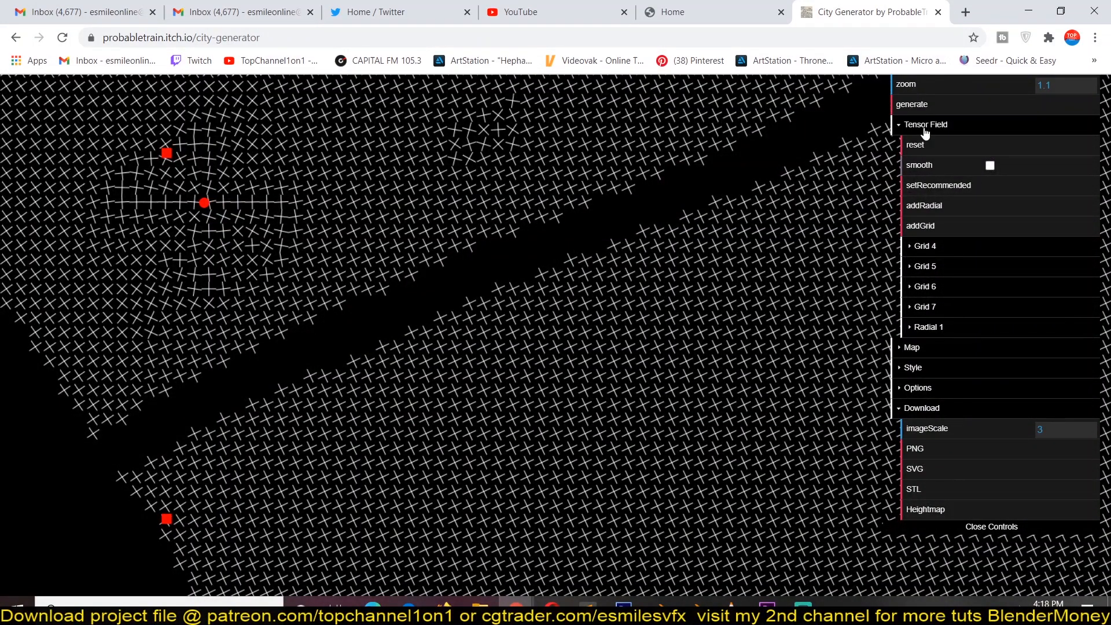
pyautogui.click(925, 124)
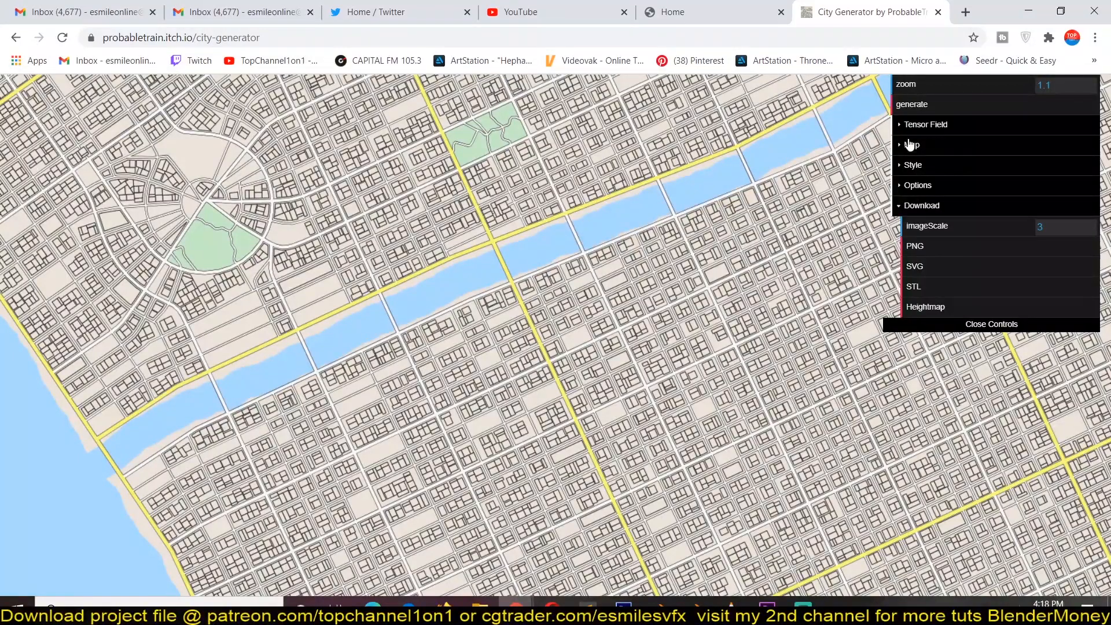
# Enable coast noise in Map > Water > CoastParams so the coastline becomes irregular at noise size 82
pyautogui.click(912, 145)
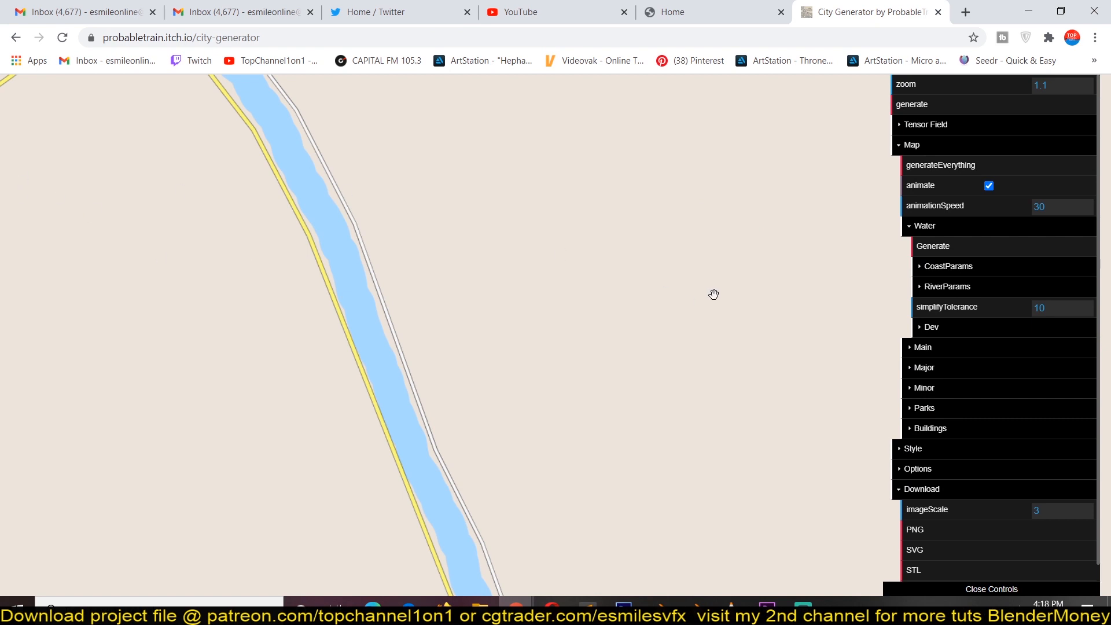
pyautogui.moveTo(418, 305)
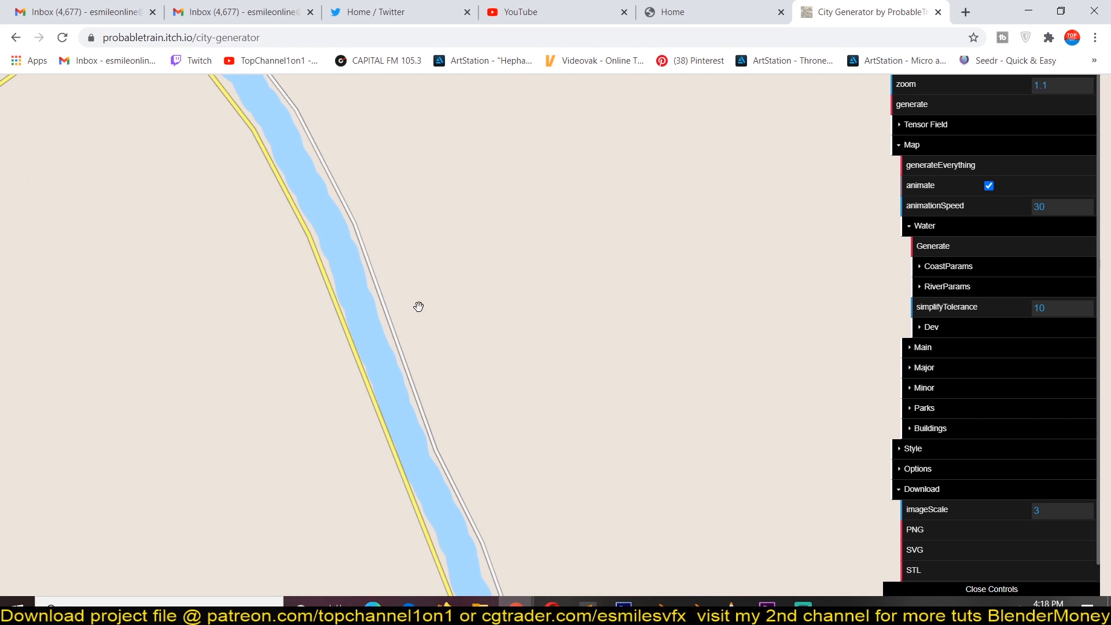
pyautogui.click(948, 266)
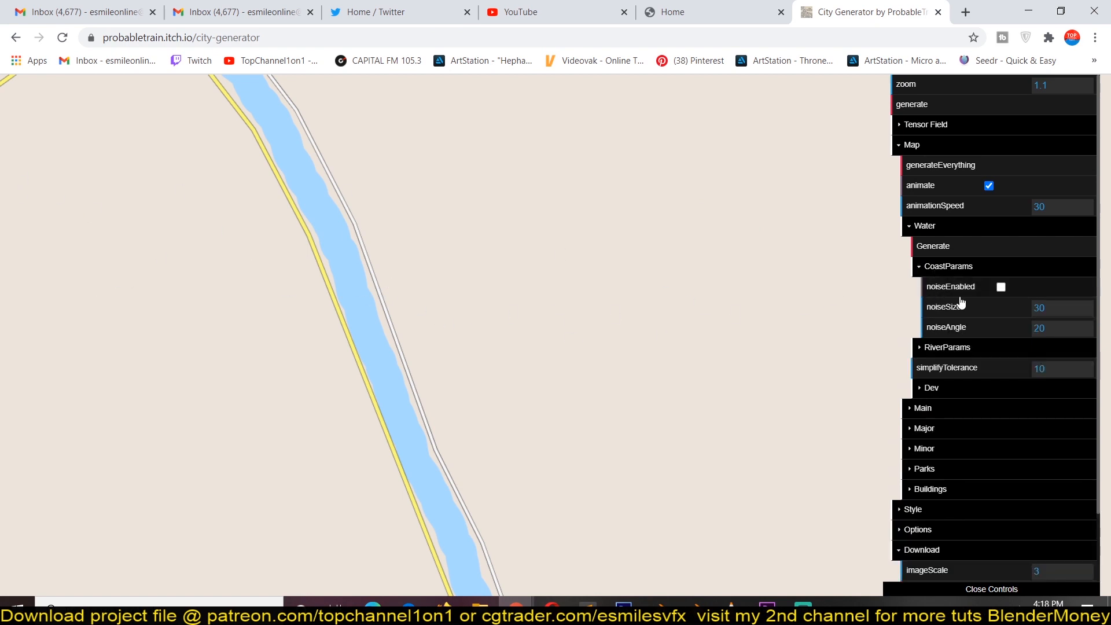
pyautogui.click(1000, 286)
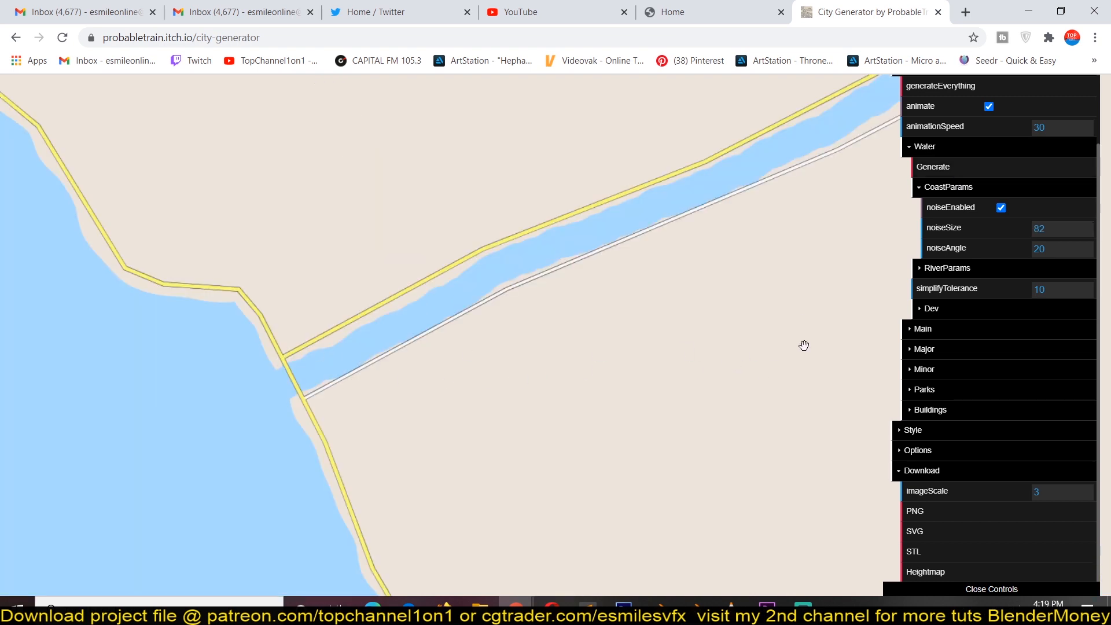
pyautogui.moveTo(930, 324)
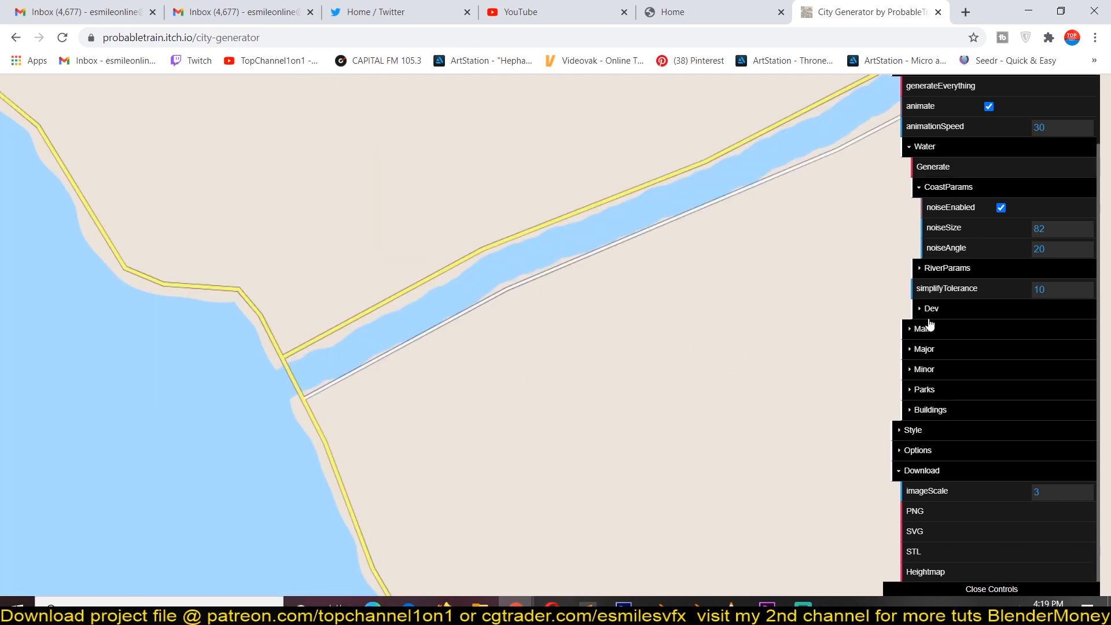
# Regenerate the main roads along the river from the Main road settings
pyautogui.click(923, 328)
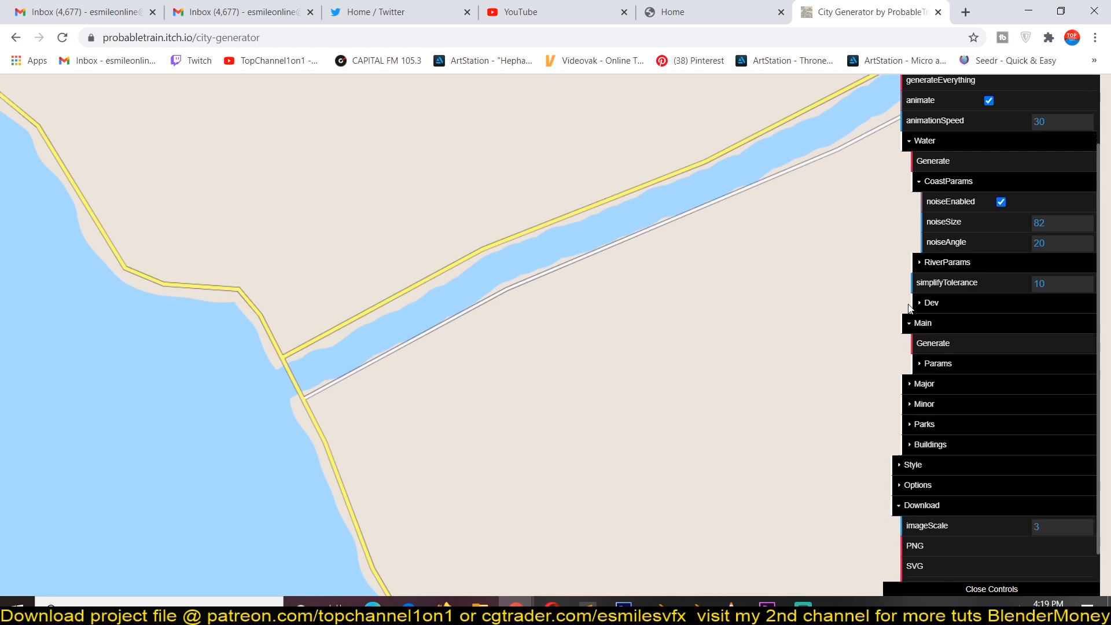
pyautogui.scroll(-3)
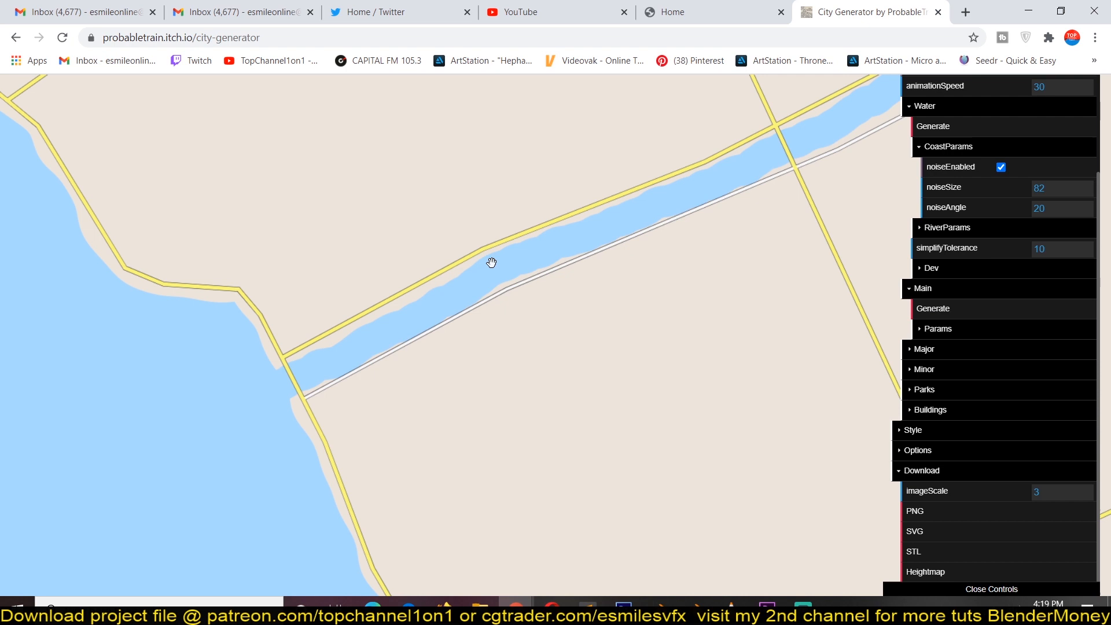
pyautogui.moveTo(491, 262); pyautogui.dragTo(544, 223)
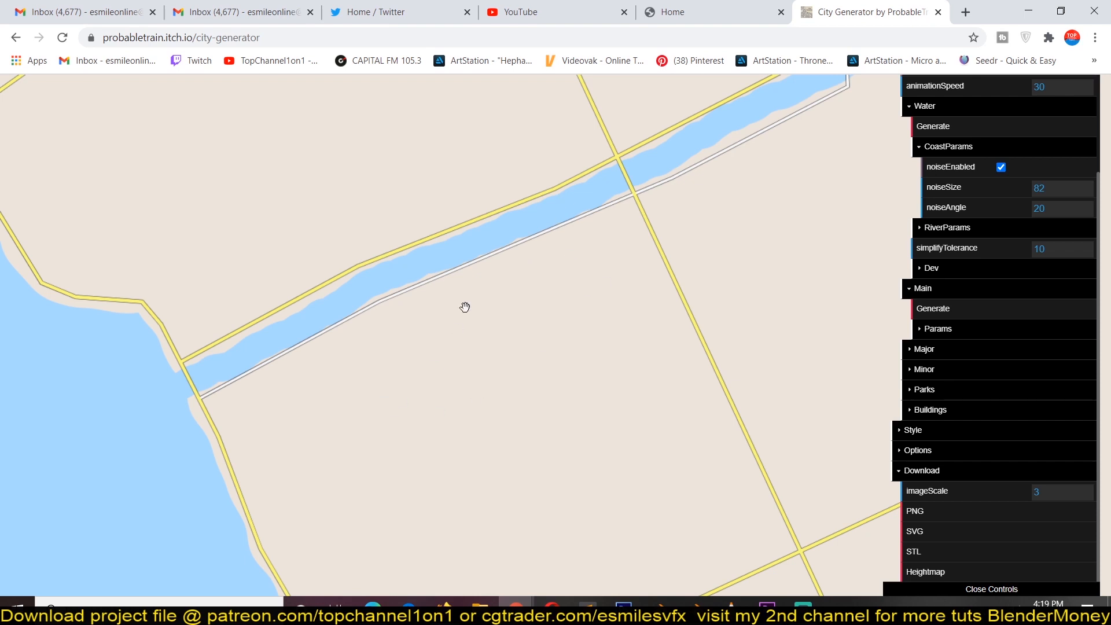
pyautogui.moveTo(871, 314)
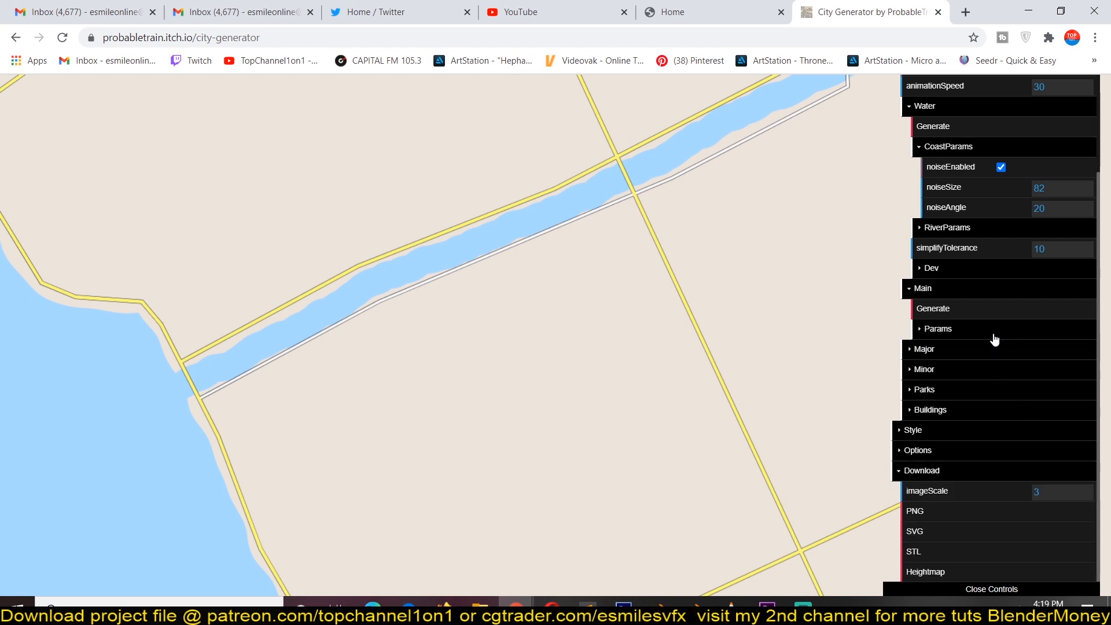
pyautogui.click(924, 349)
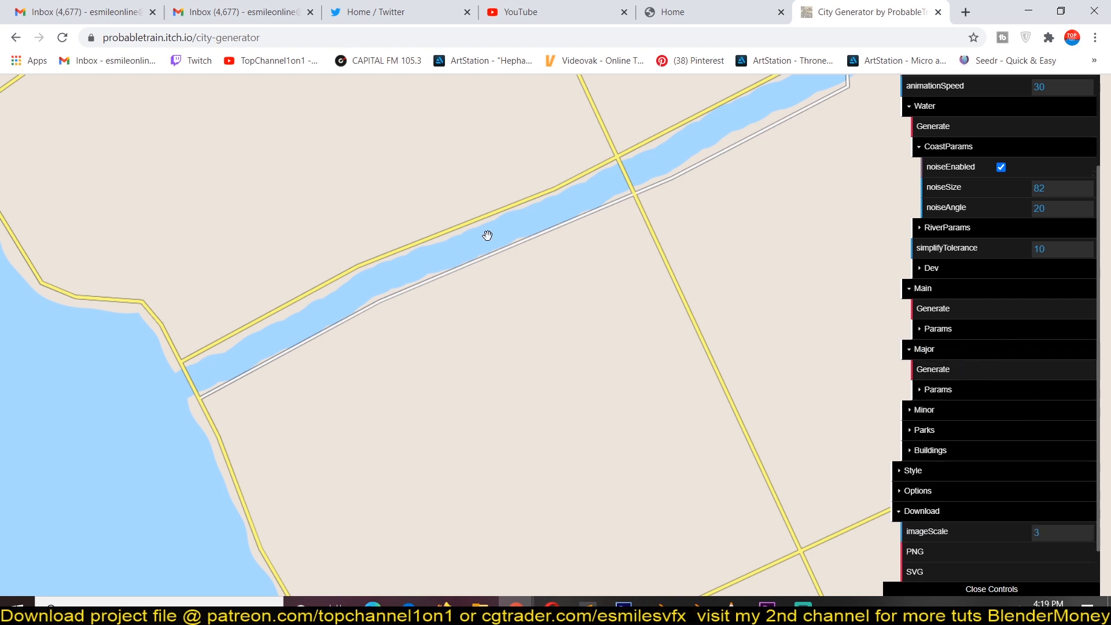
pyautogui.moveTo(382, 366)
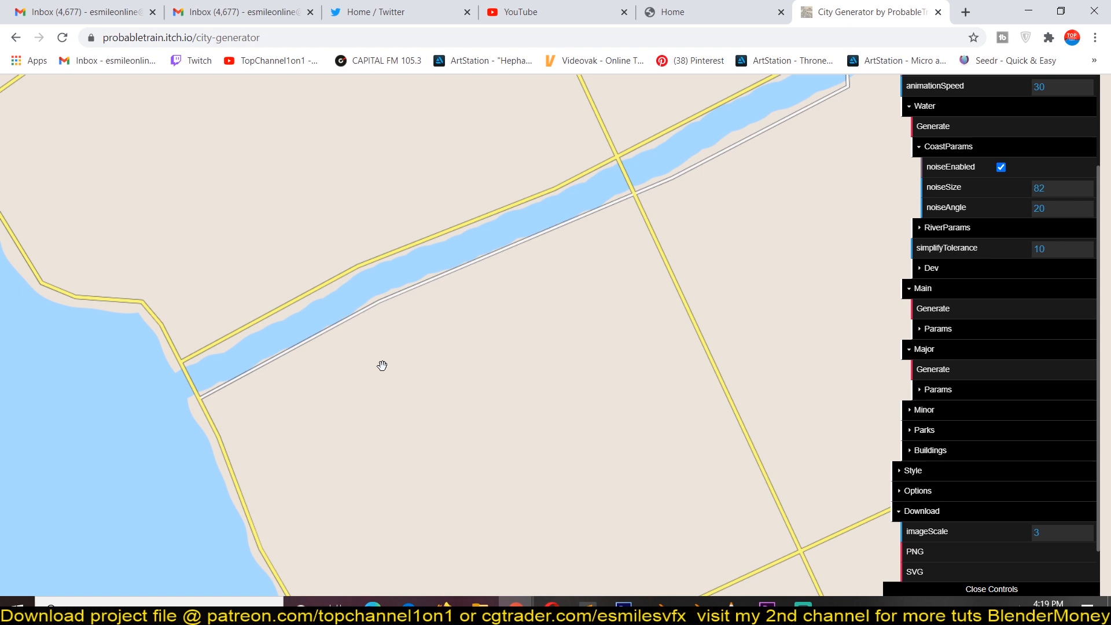
# Regenerate the major roads several times until a street grid with small parks appears, then reveal Major Params
pyautogui.click(933, 369)
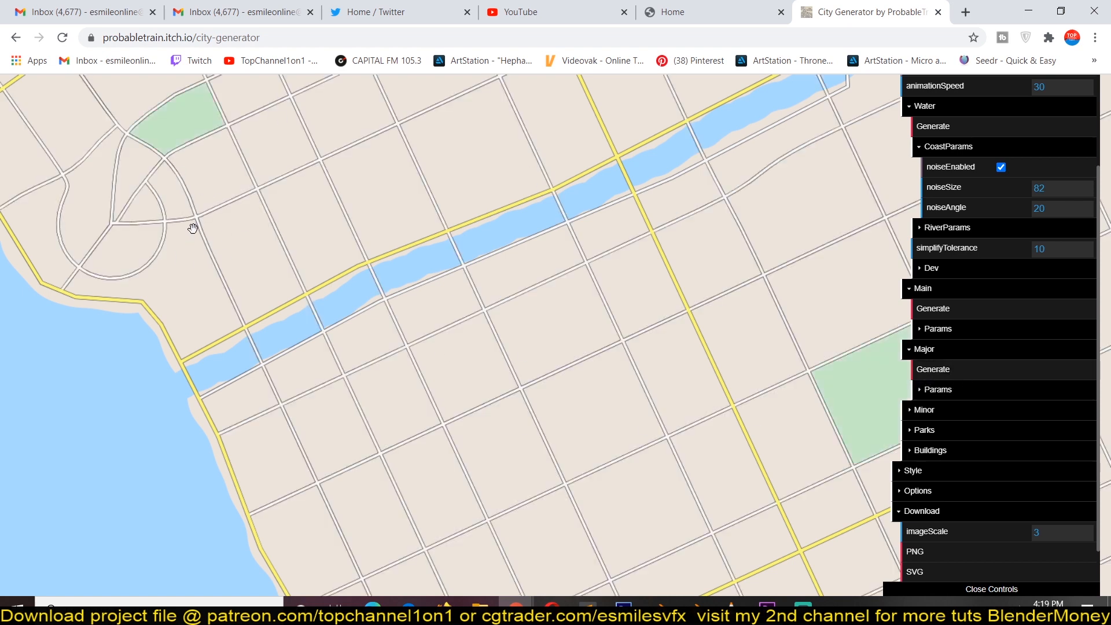
pyautogui.click(933, 368)
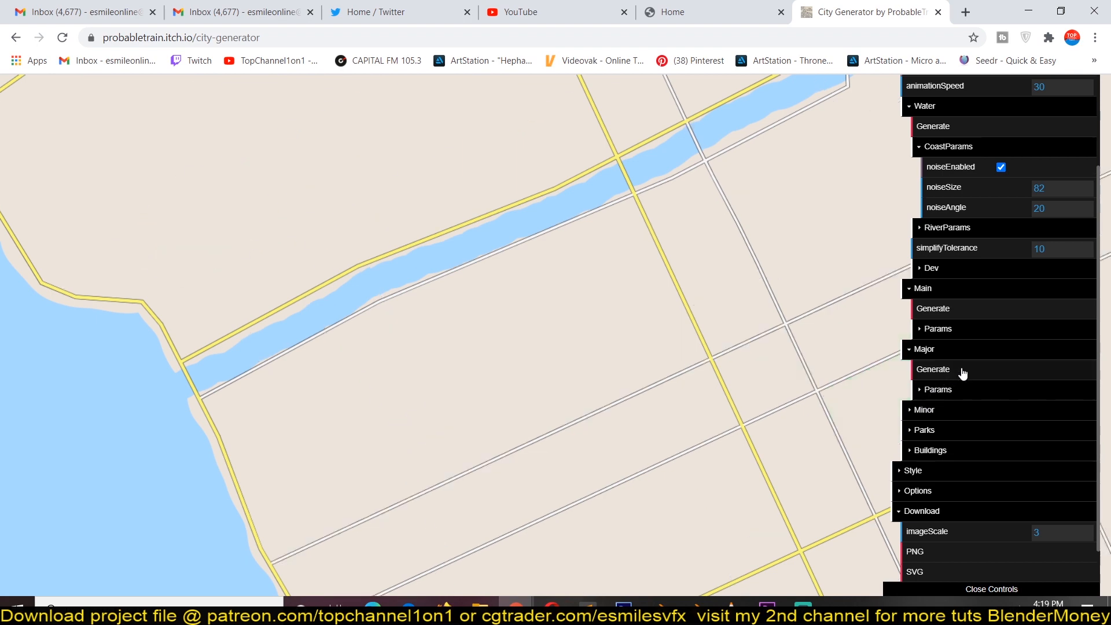
pyautogui.click(933, 368)
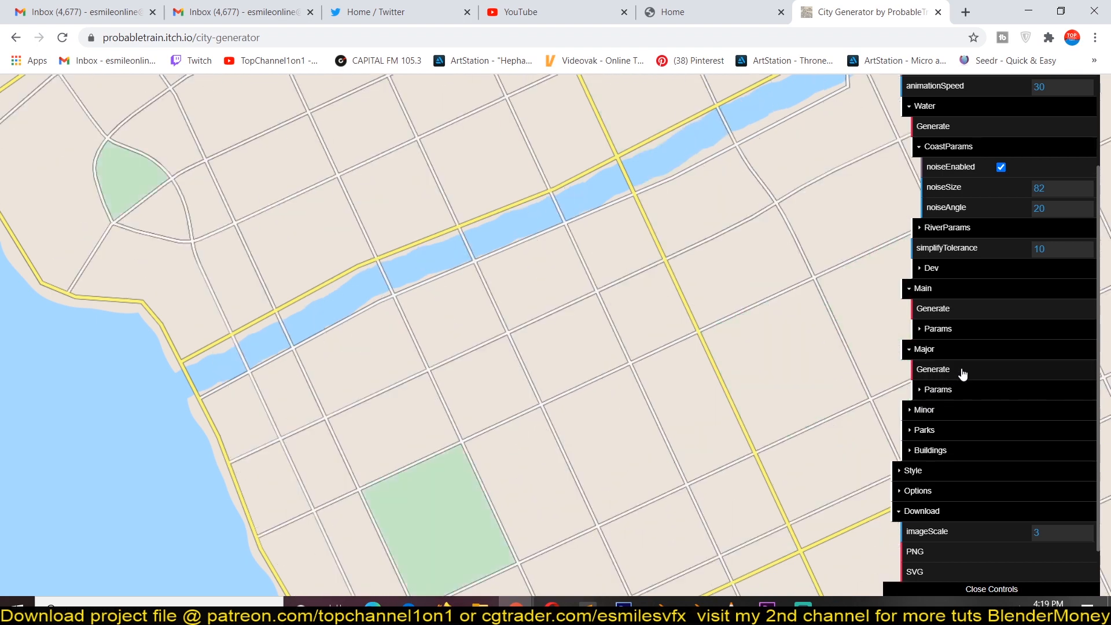
pyautogui.click(934, 368)
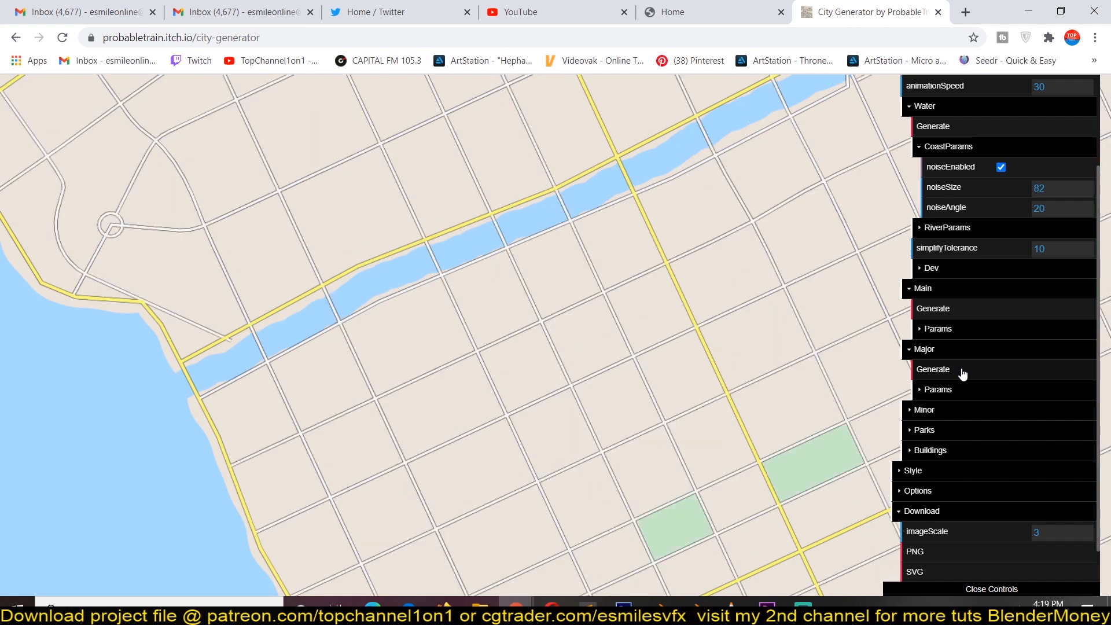
pyautogui.click(937, 389)
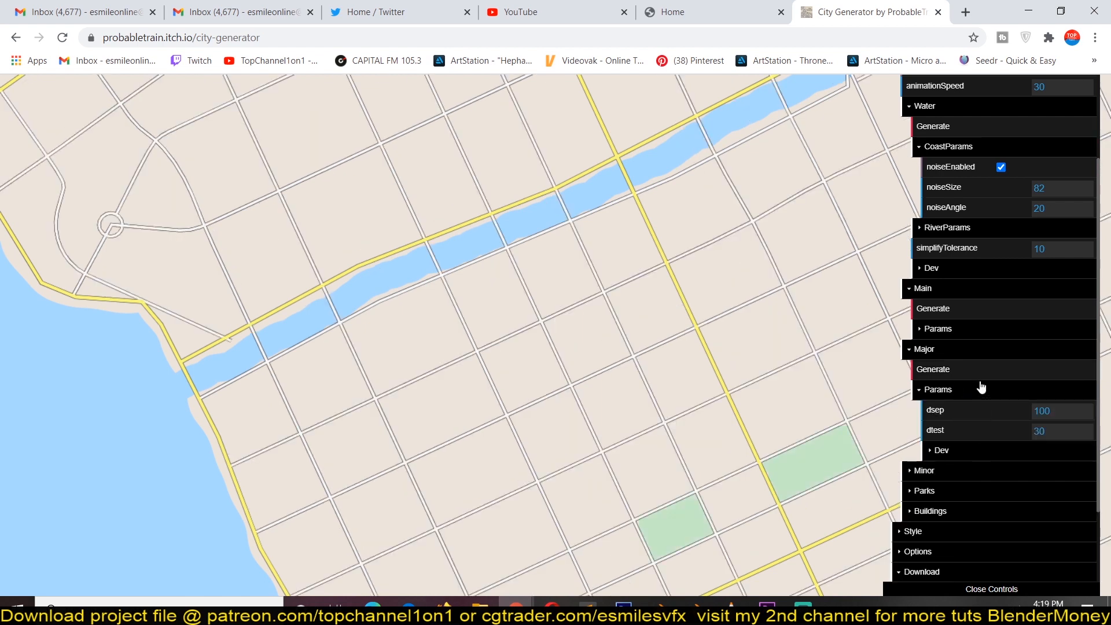
# Show the Minor road settings and generate a dense grid of minor streets in the blocks
pyautogui.click(936, 389)
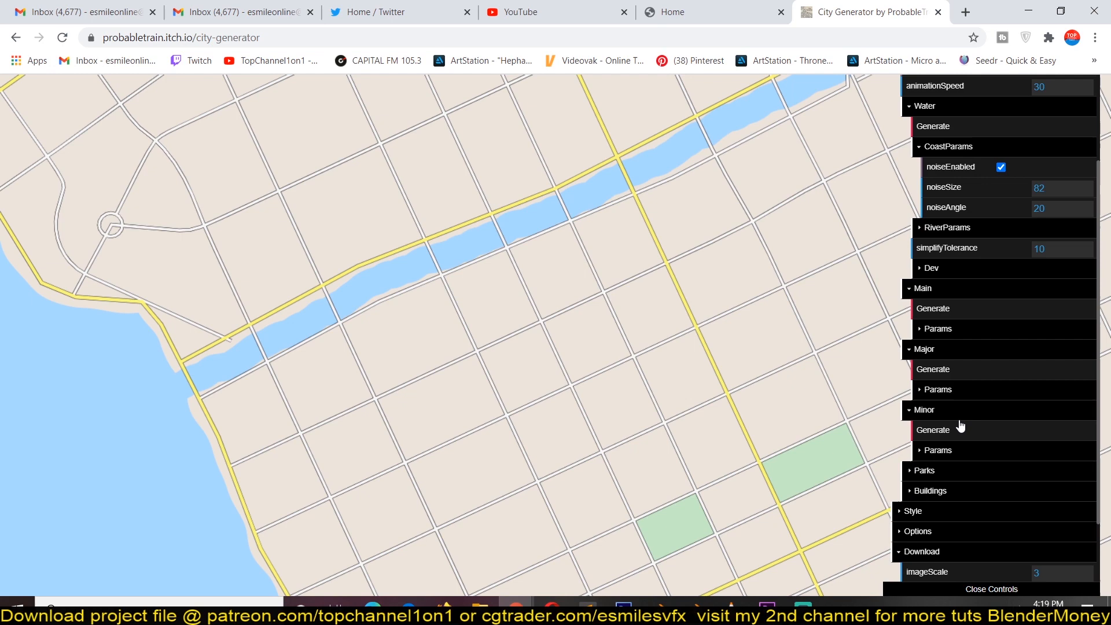
pyautogui.moveTo(485, 289)
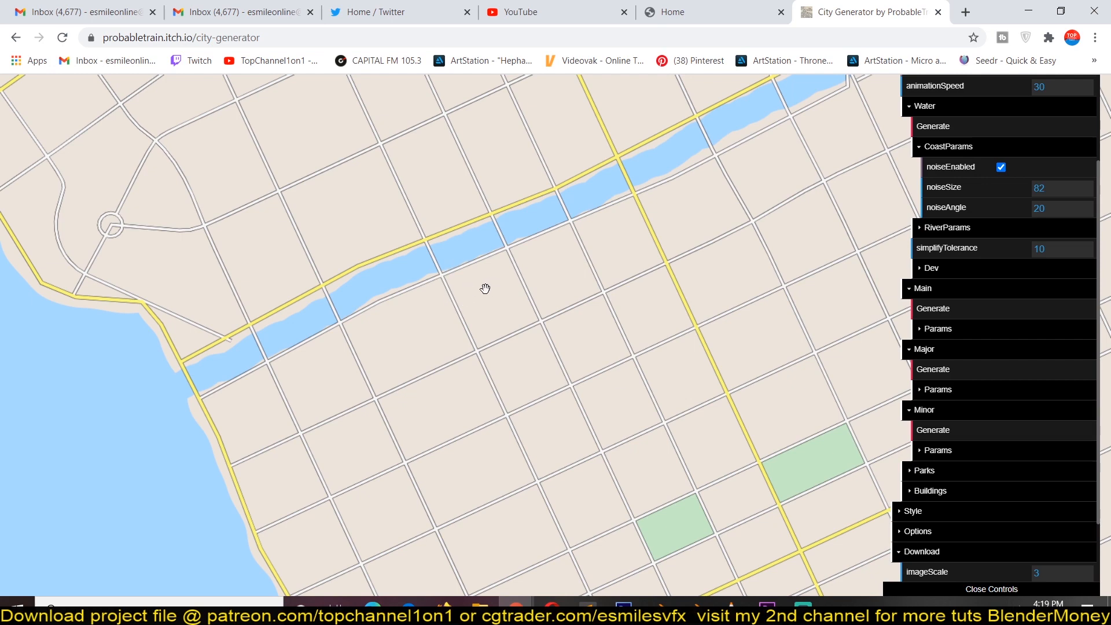
pyautogui.moveTo(360, 321)
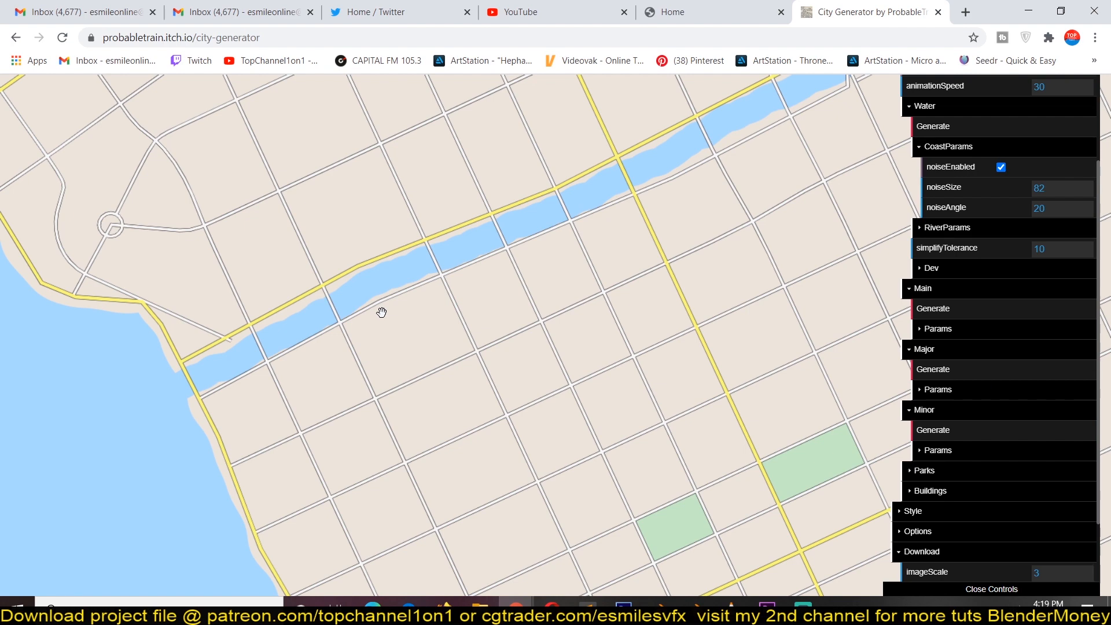
pyautogui.moveTo(957, 414)
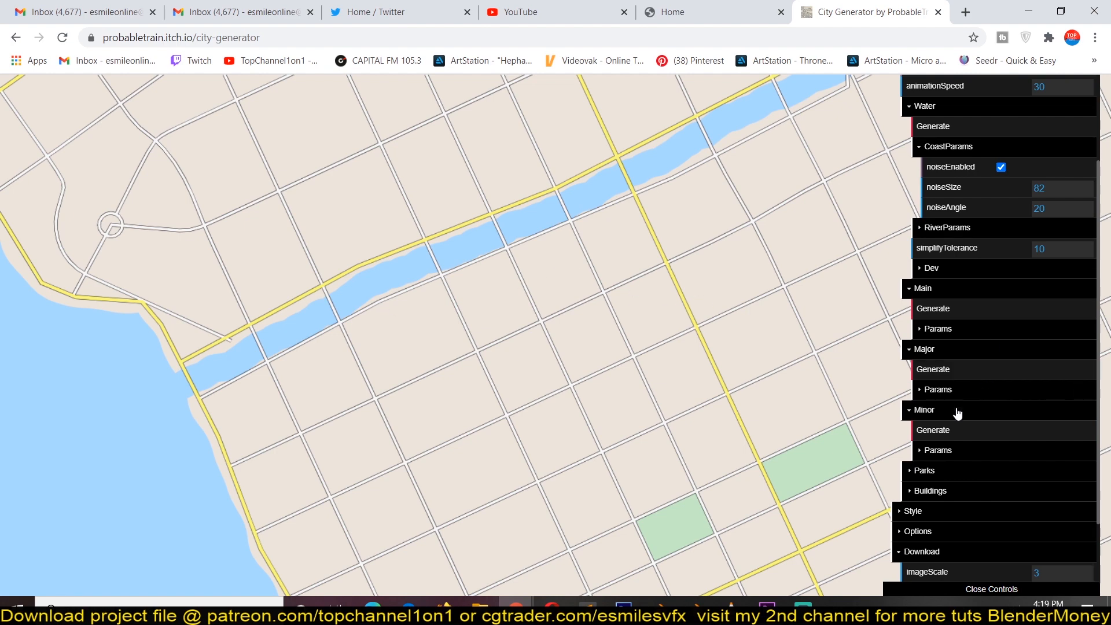
pyautogui.click(933, 431)
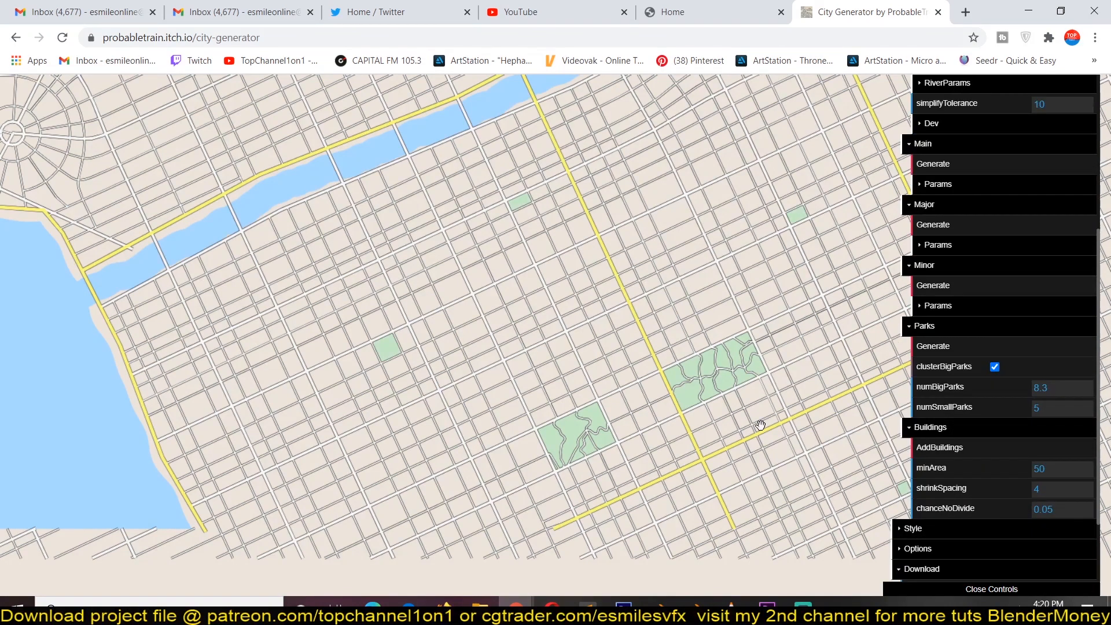
pyautogui.moveTo(467, 317)
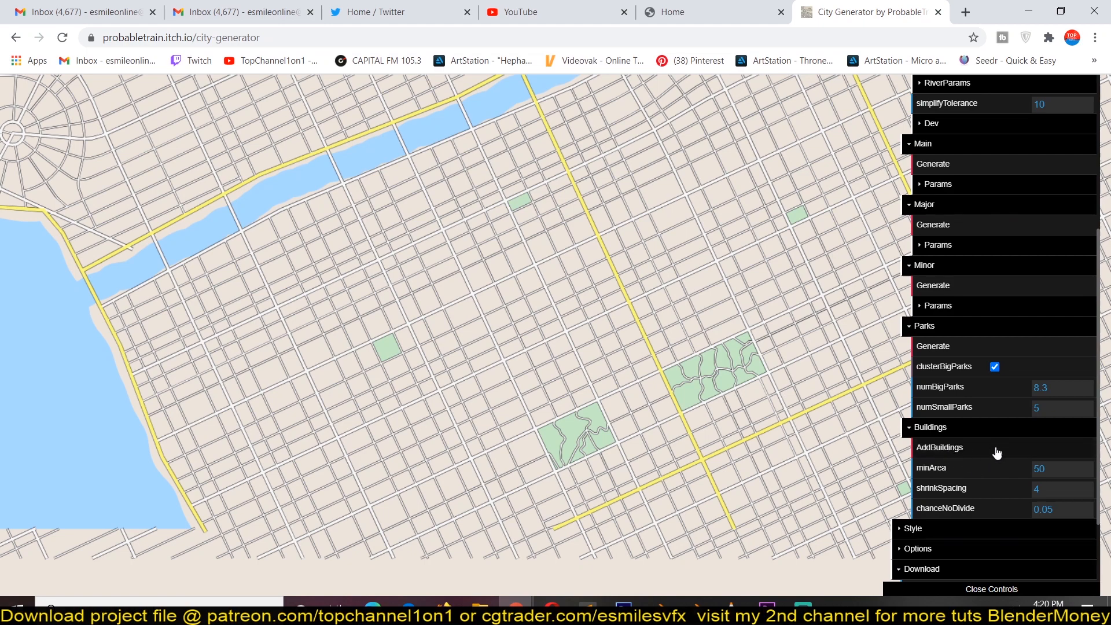
# Regenerate the parks and fill the city blocks with building footprints
pyautogui.click(939, 447)
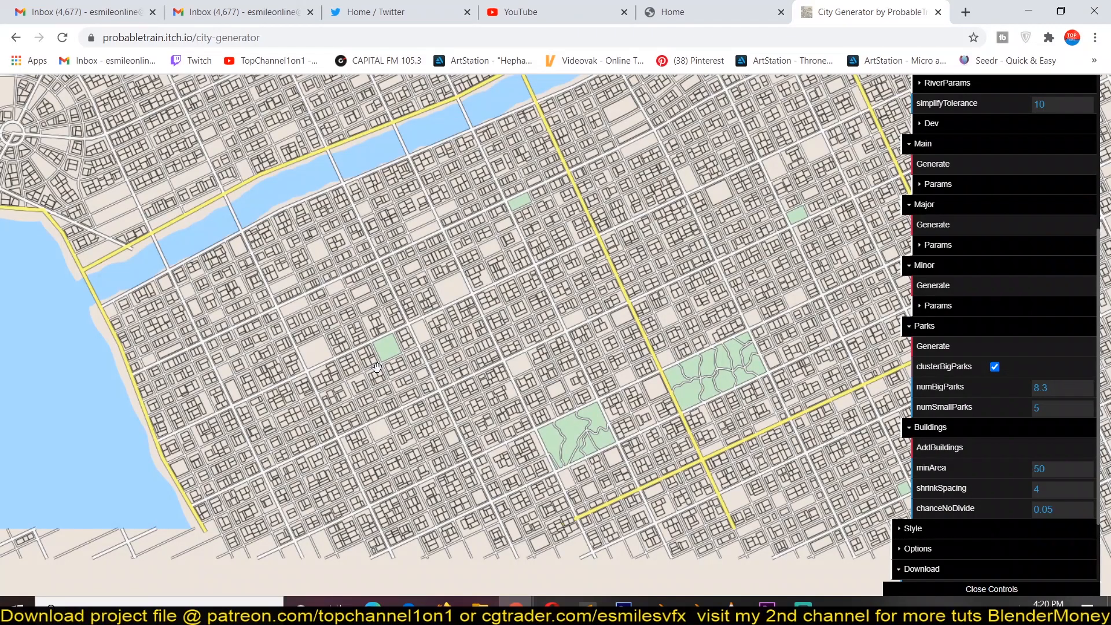
pyautogui.moveTo(612, 147)
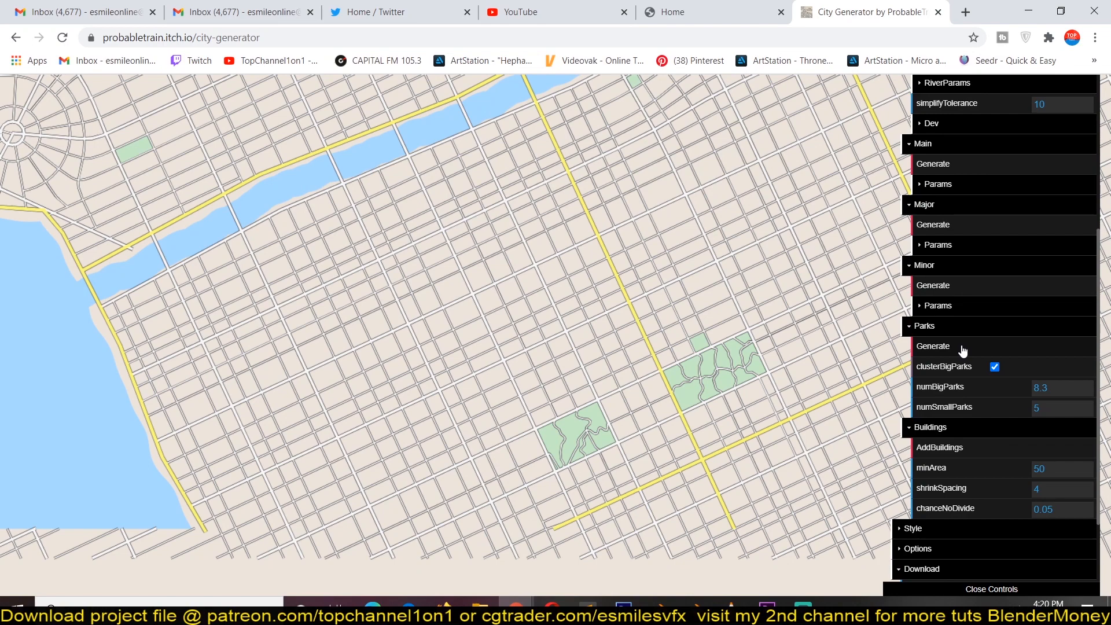
pyautogui.click(940, 447)
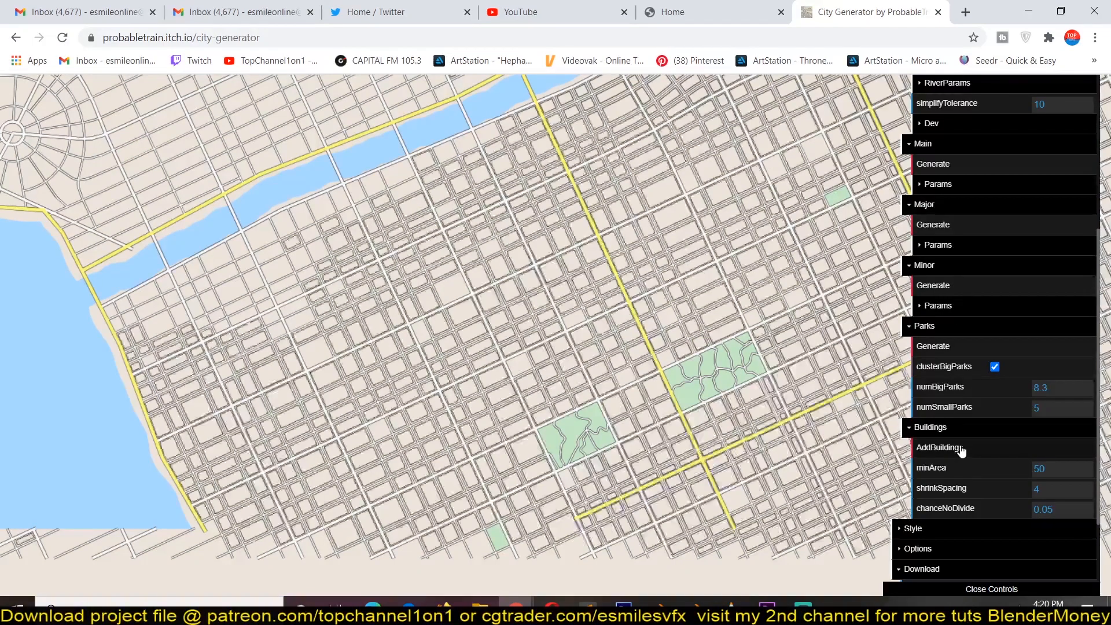
pyautogui.click(940, 447)
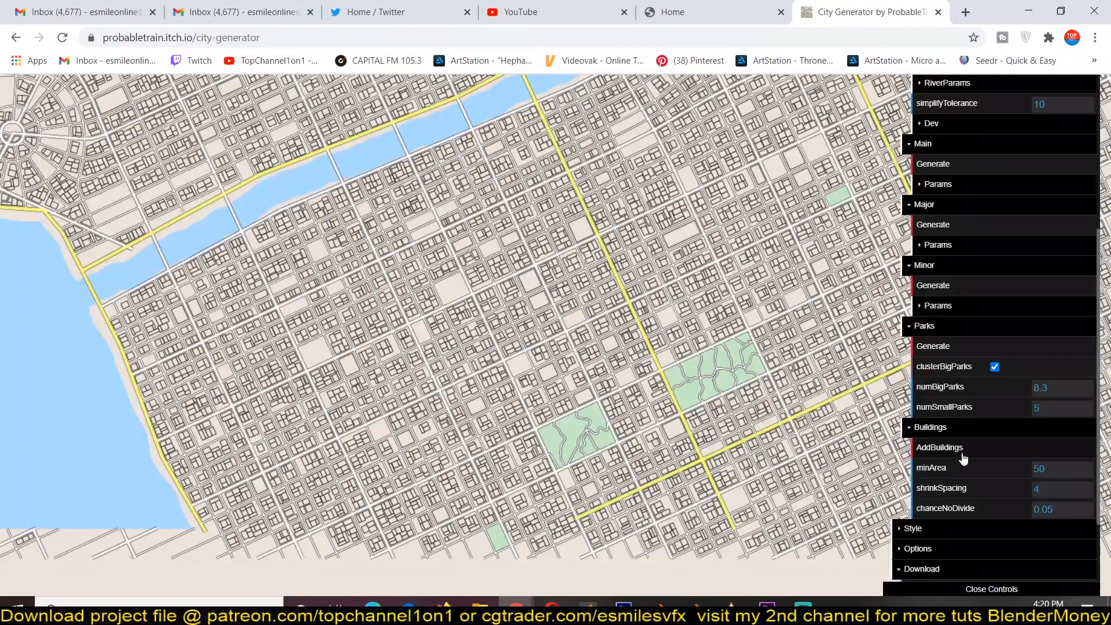
pyautogui.click(939, 447)
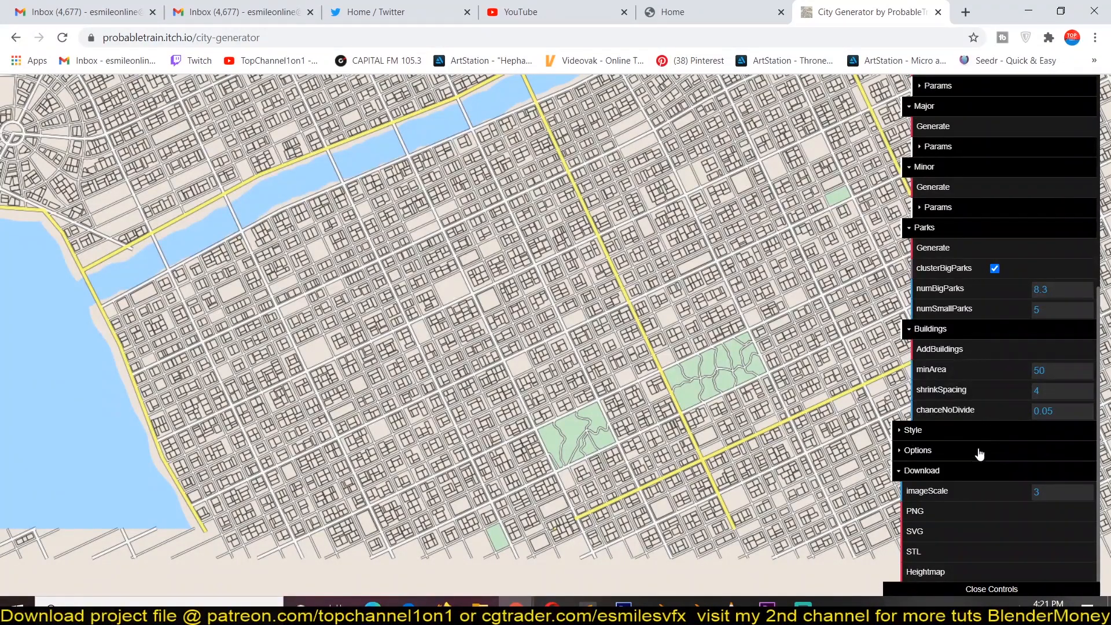
# Try the Apple and Drawn colour schemes from the Style settings
pyautogui.click(913, 431)
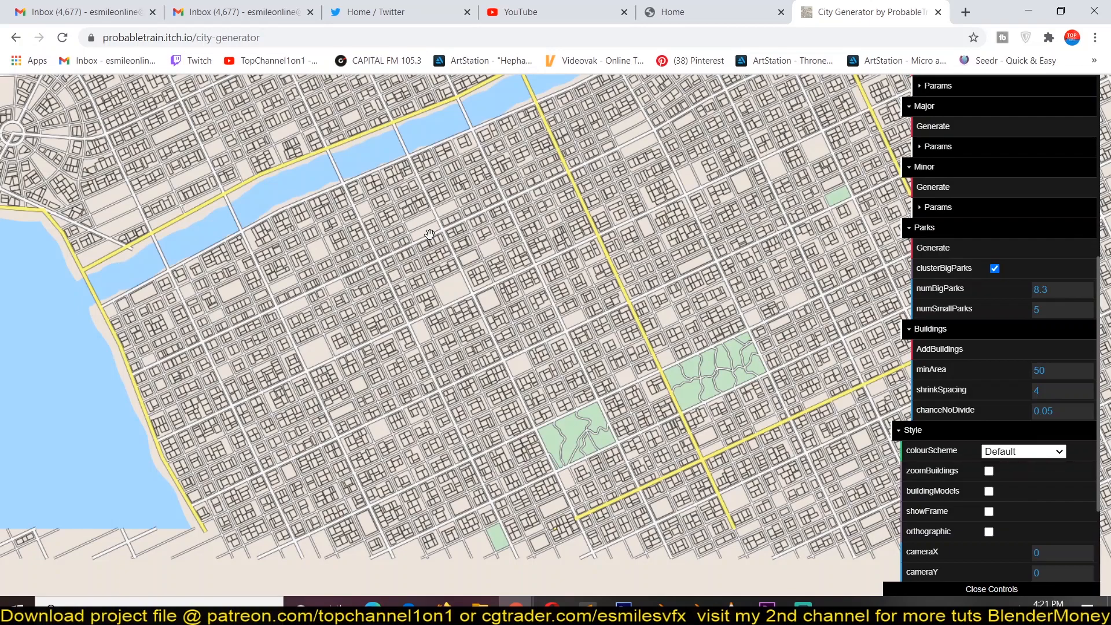
pyautogui.moveTo(429, 234); pyautogui.dragTo(497, 315)
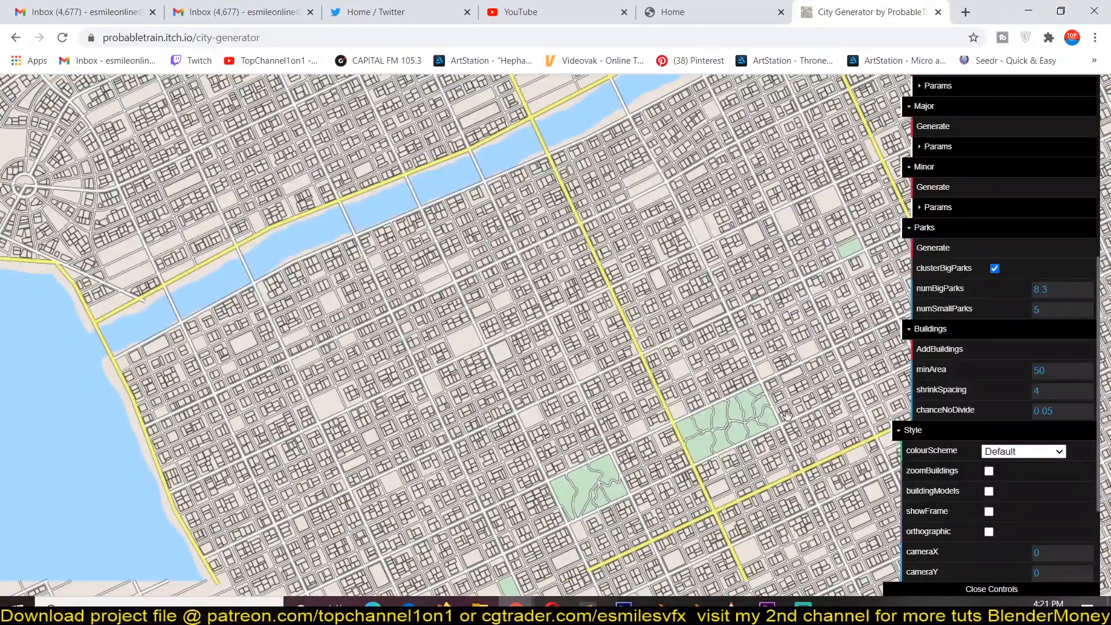
pyautogui.click(1022, 451)
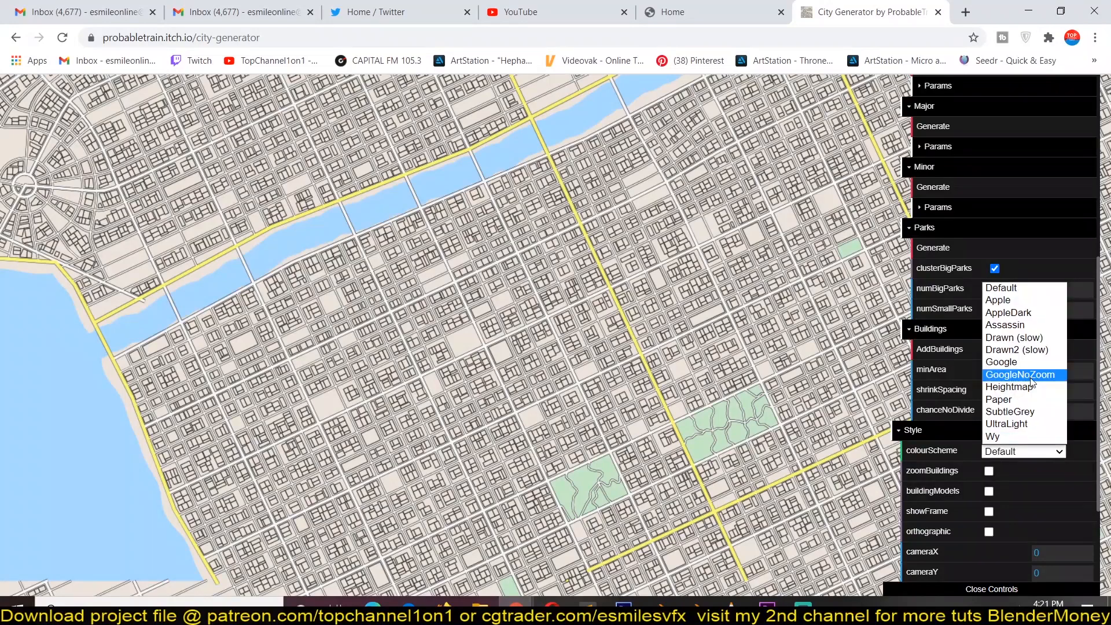
pyautogui.click(998, 300)
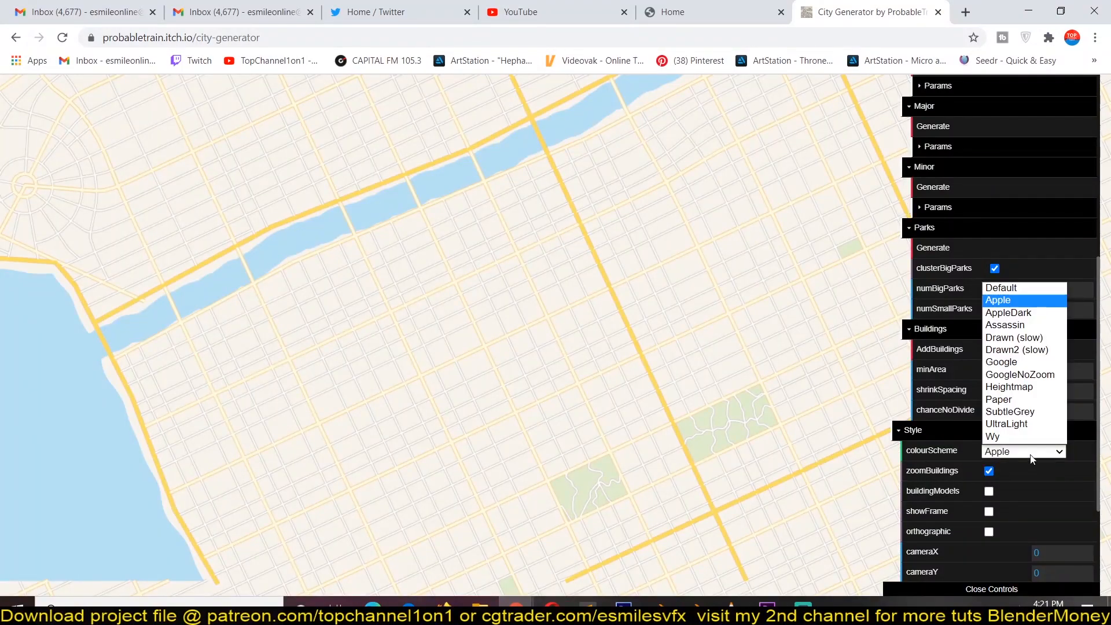
pyautogui.click(1007, 313)
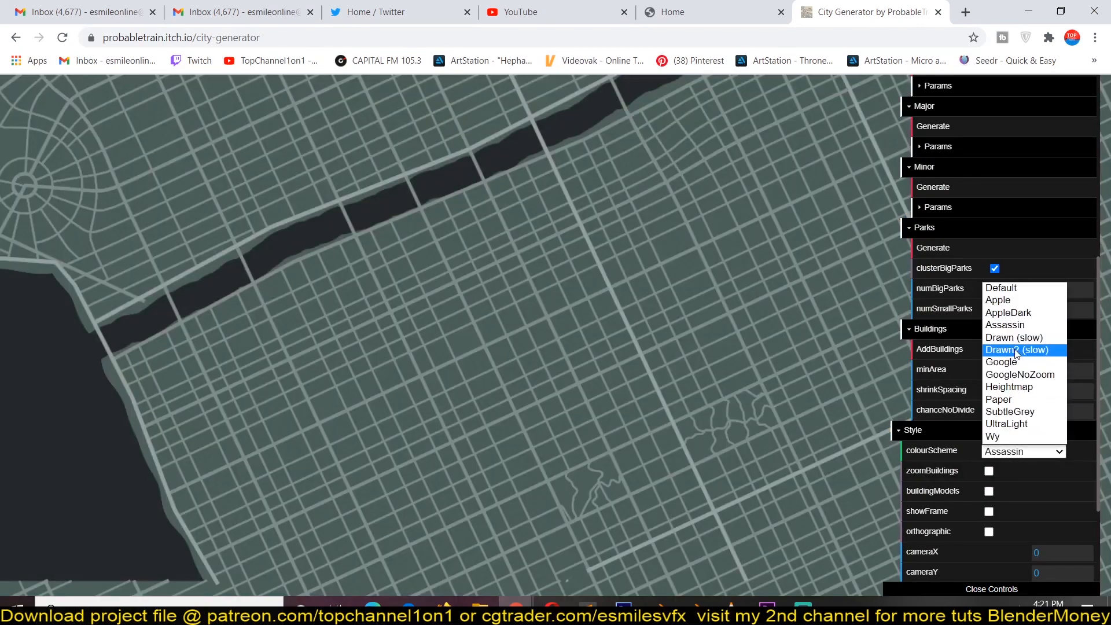
# Try the GoogleNoZoom and Google schemes, then return the map to the Default colour scheme
pyautogui.click(1014, 336)
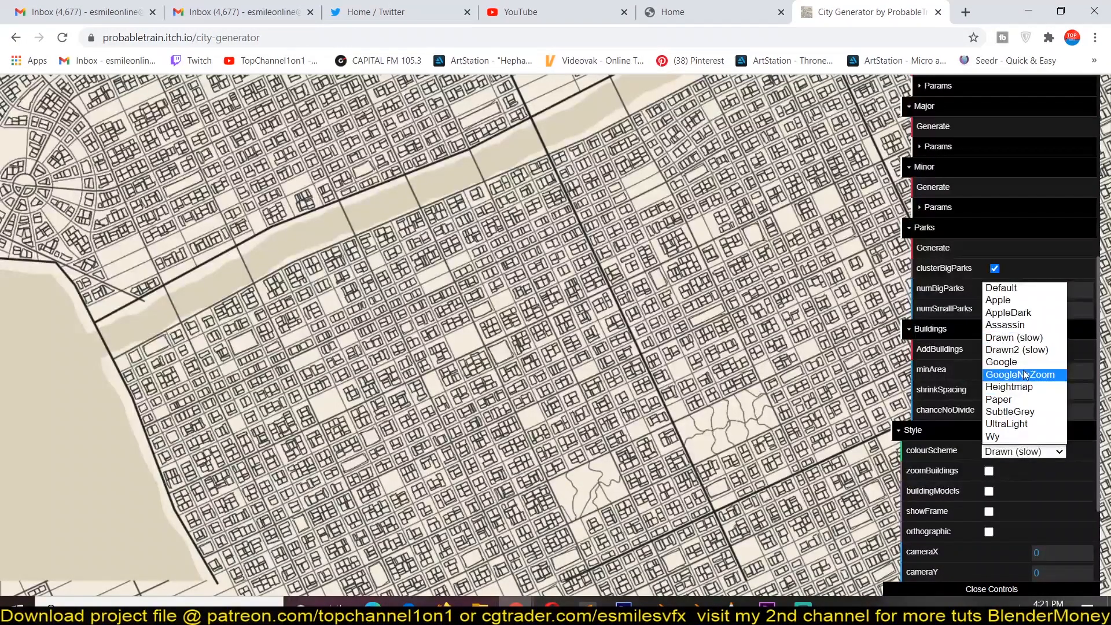
pyautogui.click(1000, 362)
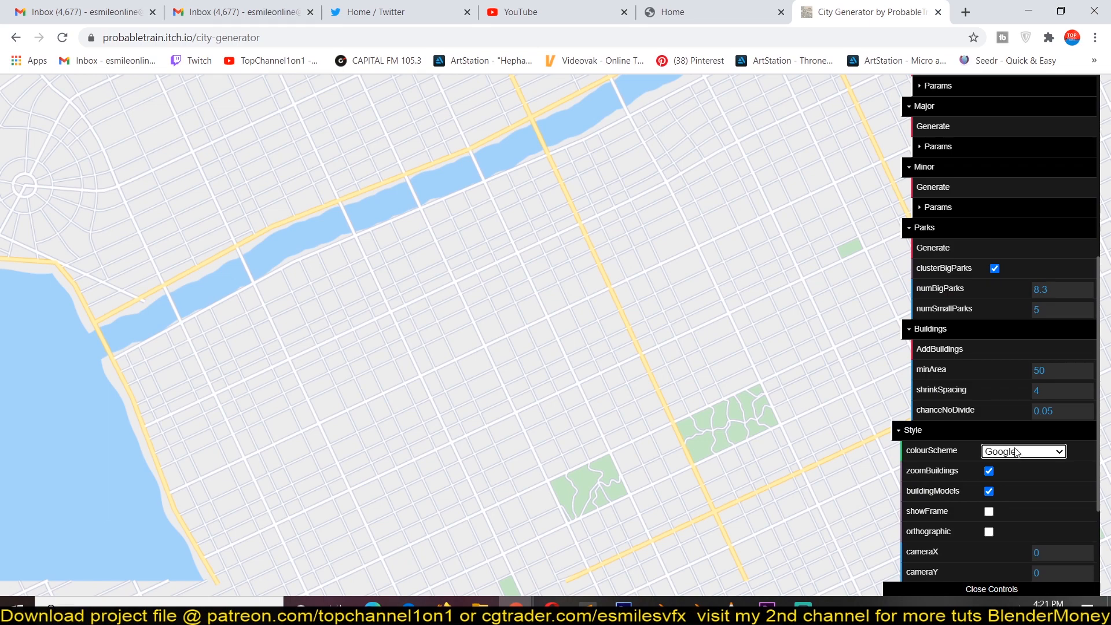
pyautogui.click(1023, 452)
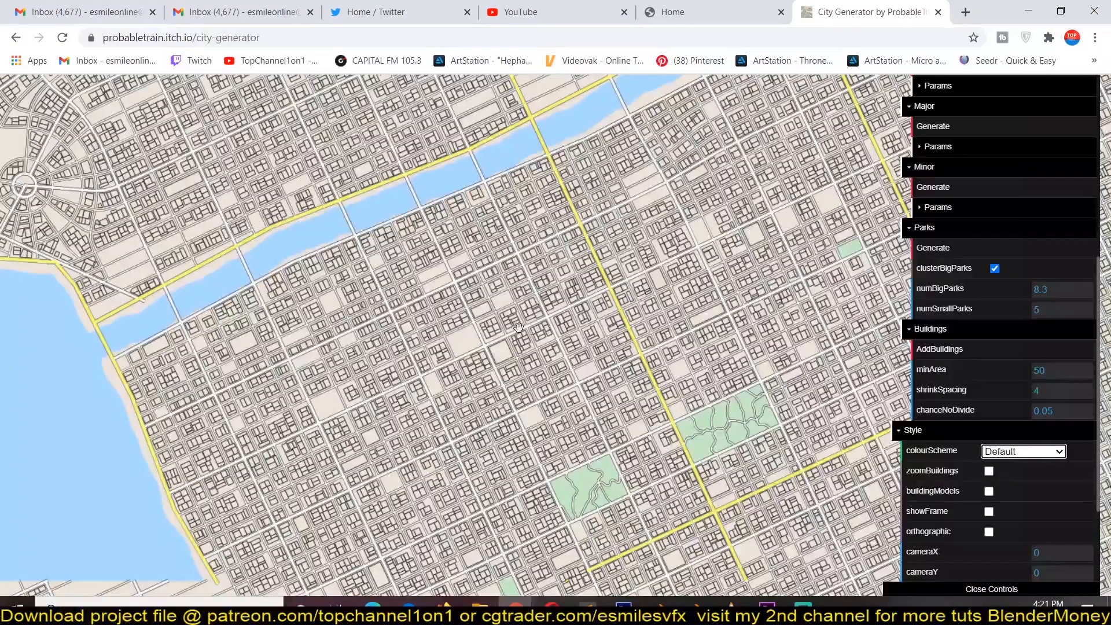
pyautogui.click(913, 431)
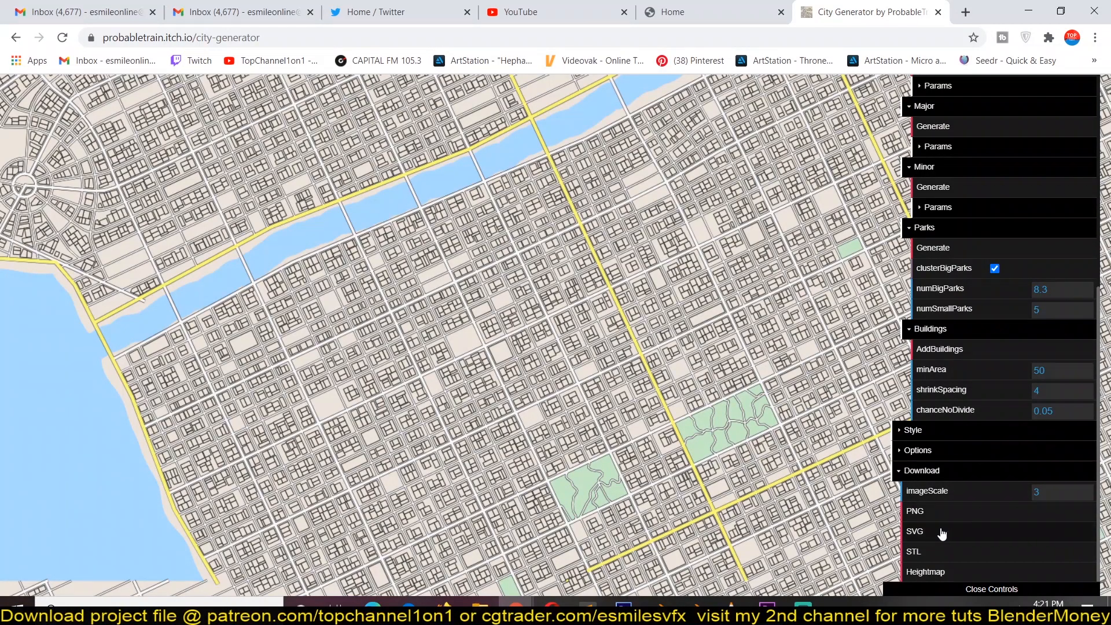
# Download the city as STL models, allowing the browser to save multiple files
pyautogui.click(915, 531)
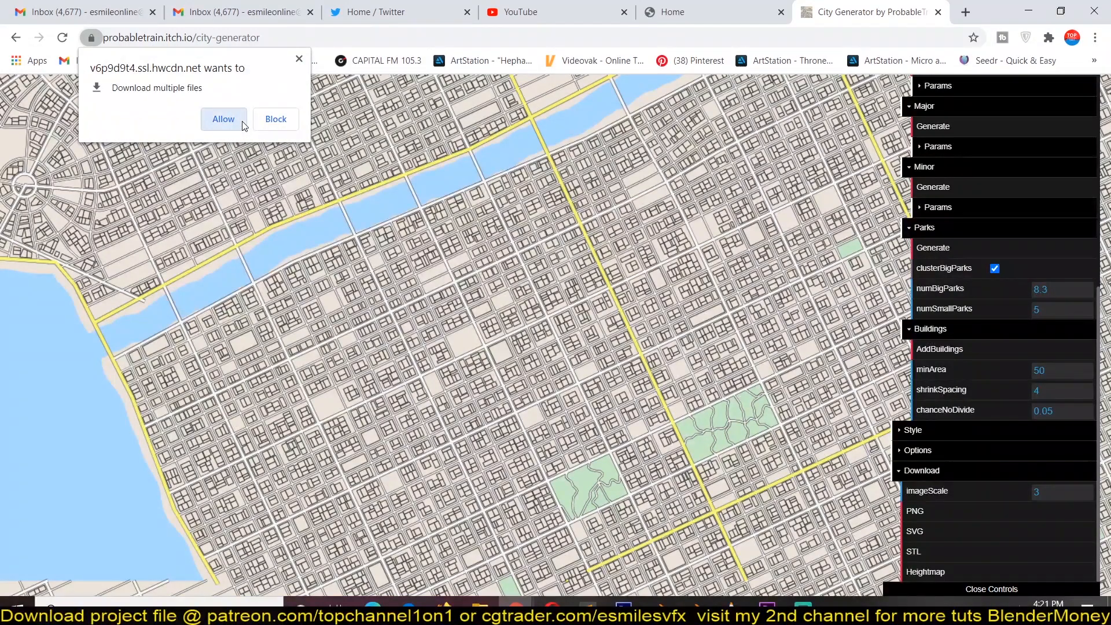
pyautogui.click(224, 118)
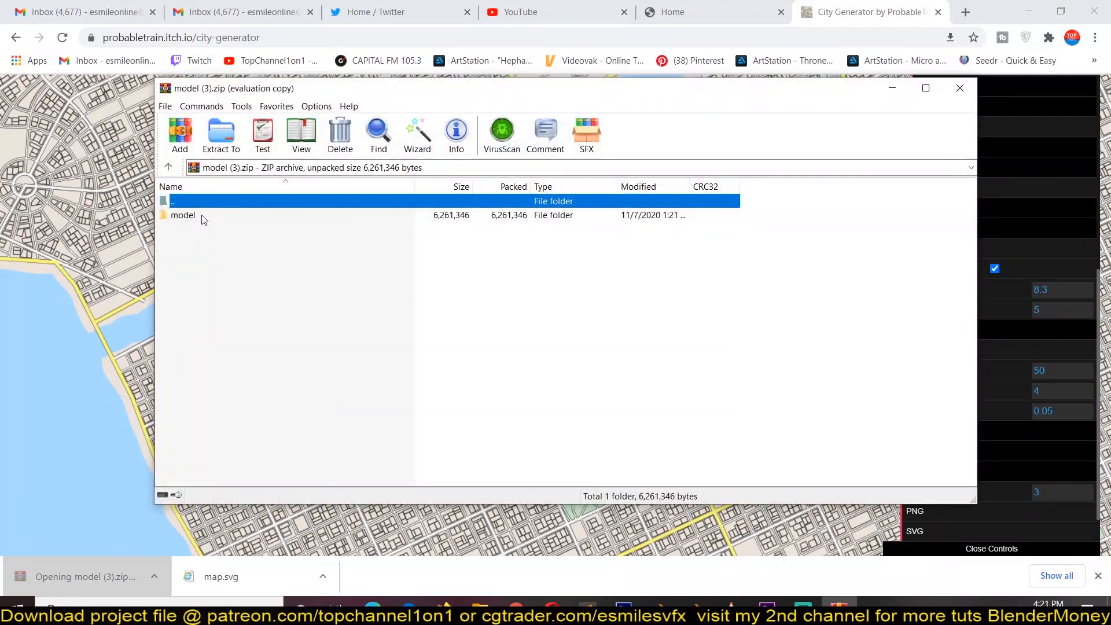
# Open the archive's model folder and select all seven city STL files for extraction
pyautogui.doubleClick(183, 215)
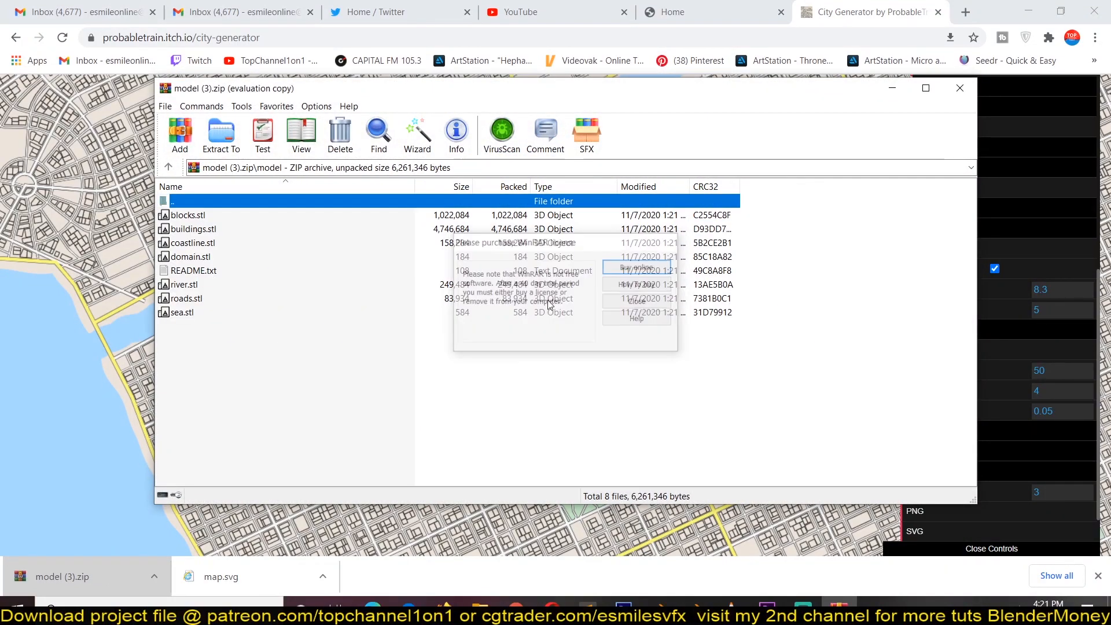
pyautogui.click(635, 301)
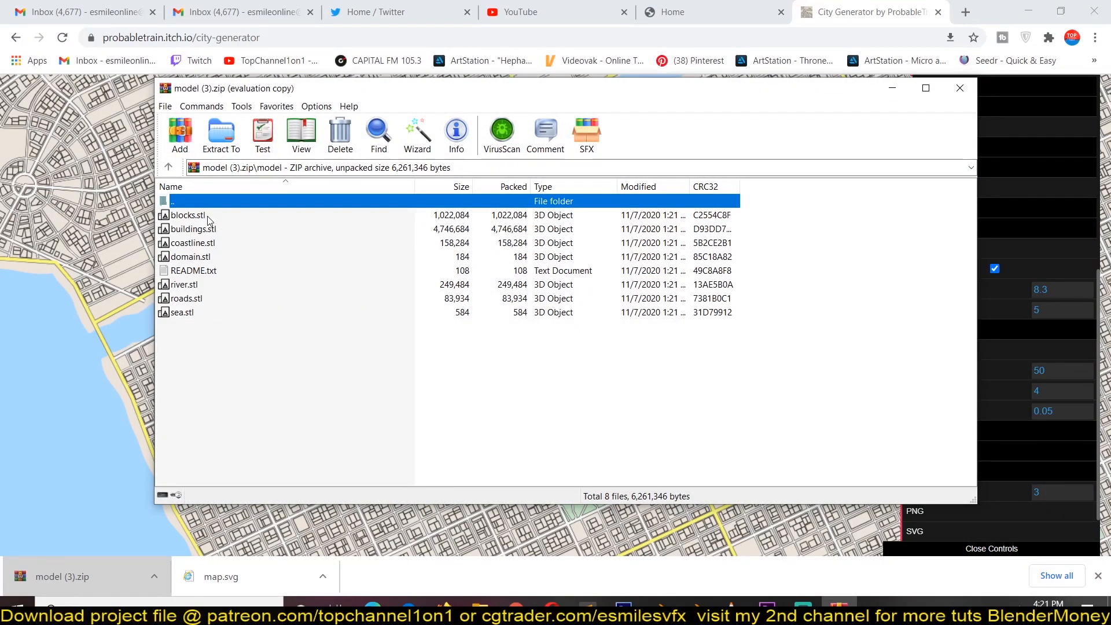
pyautogui.click(188, 215)
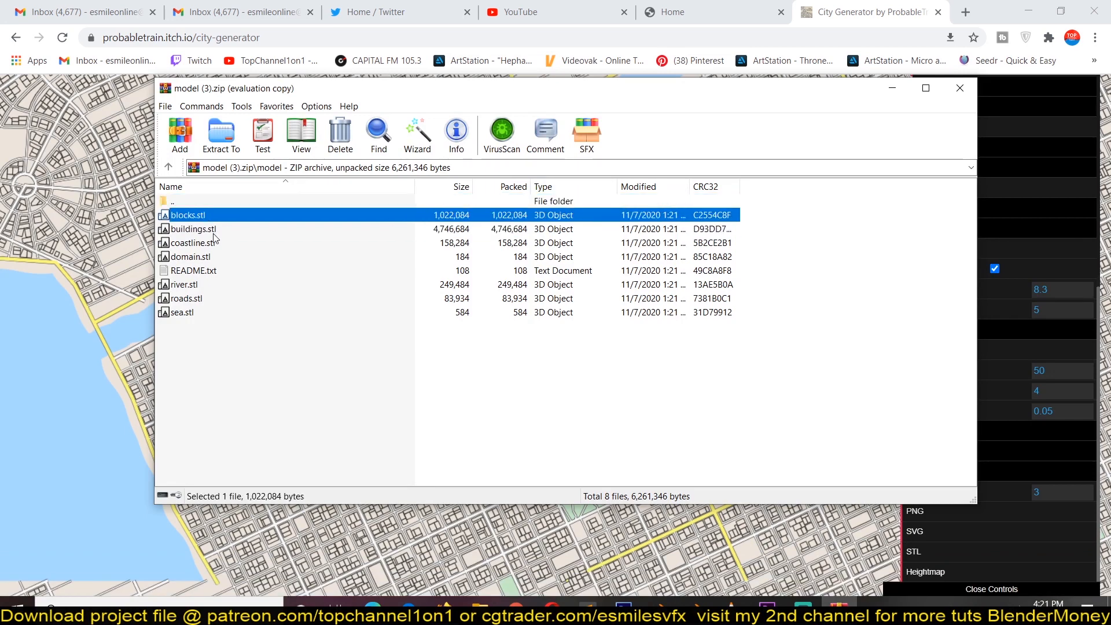
pyautogui.click(192, 242)
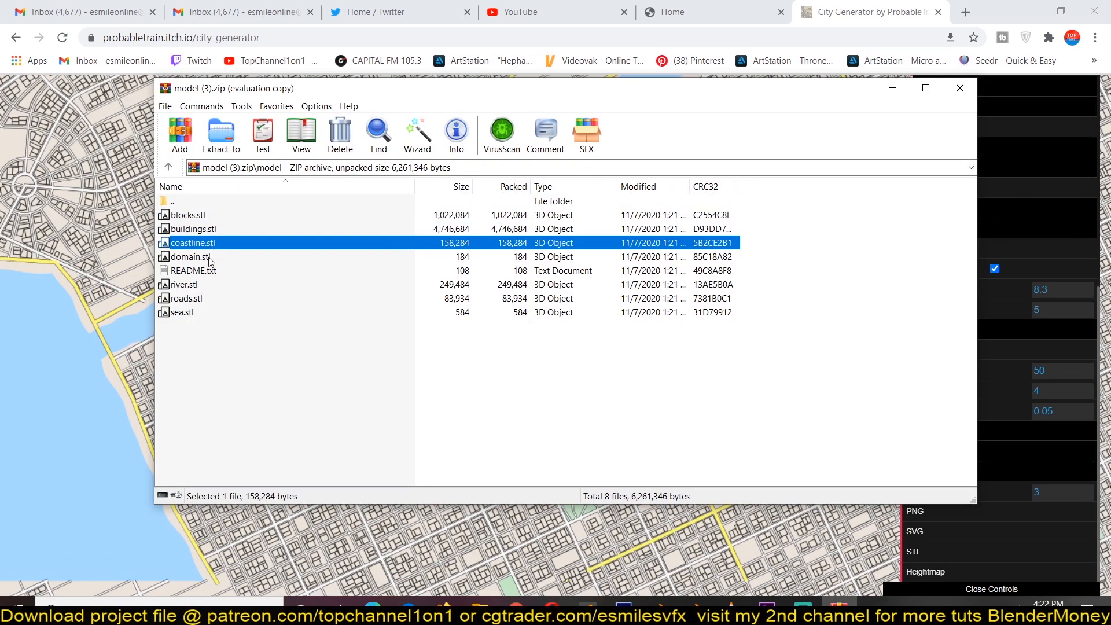
pyautogui.click(188, 297)
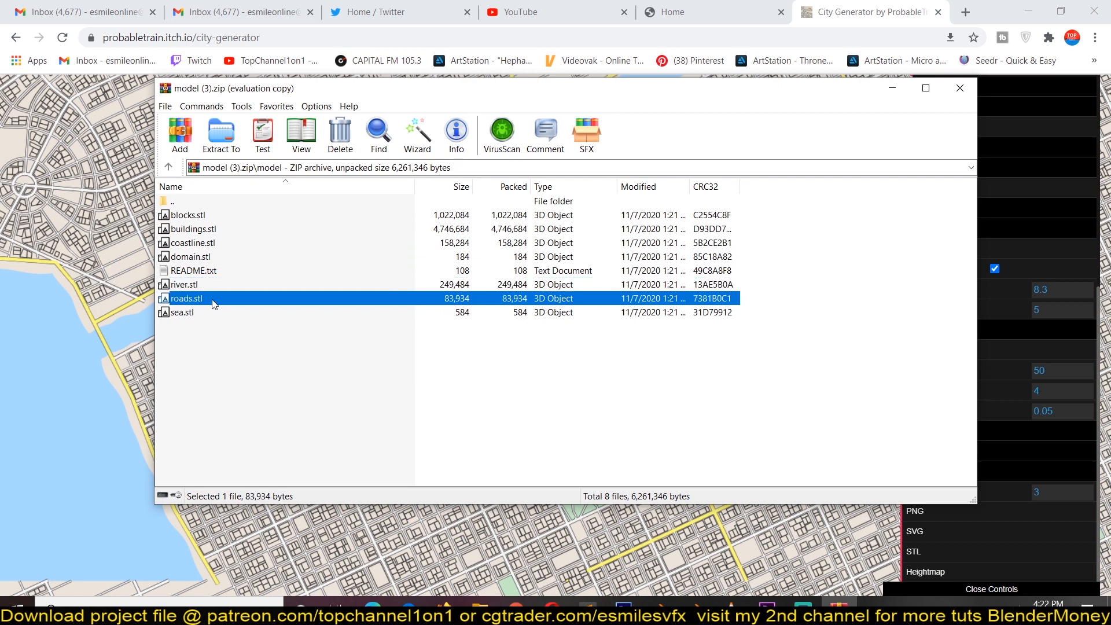
pyautogui.click(181, 312)
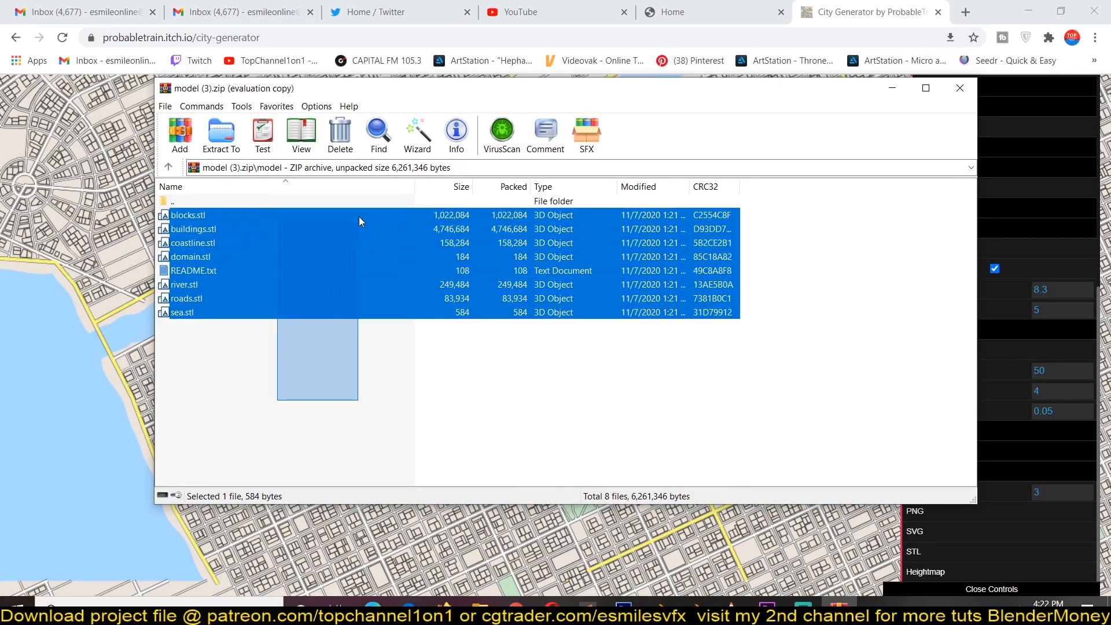
pyautogui.click(960, 88)
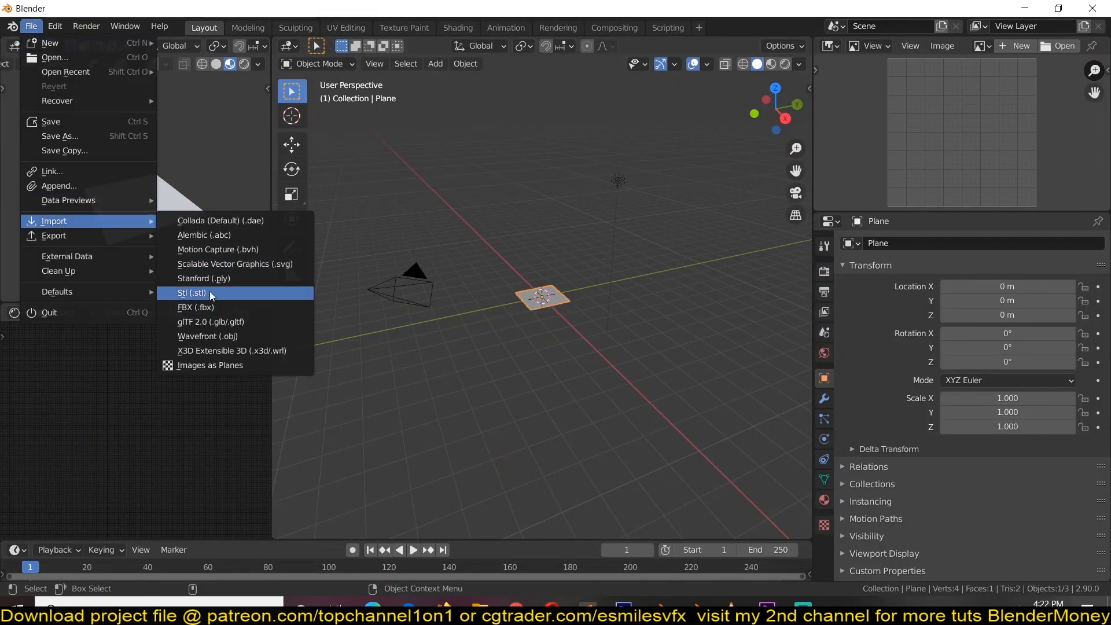
# Import all city STL files from Downloads\model (1)\model, sorted by modification date
pyautogui.click(192, 293)
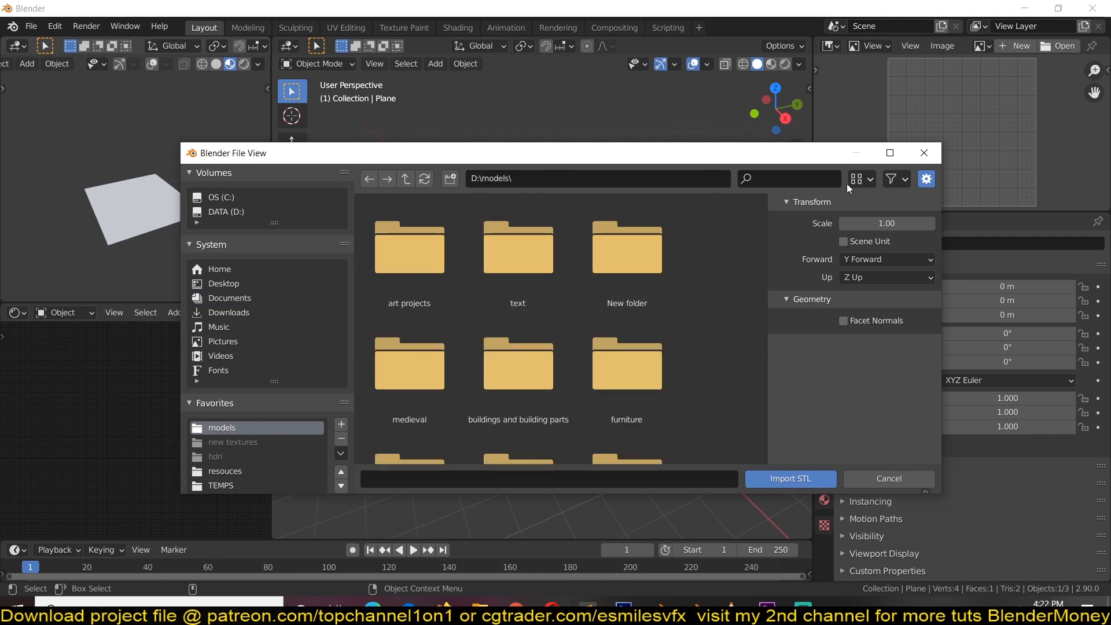
pyautogui.click(858, 178)
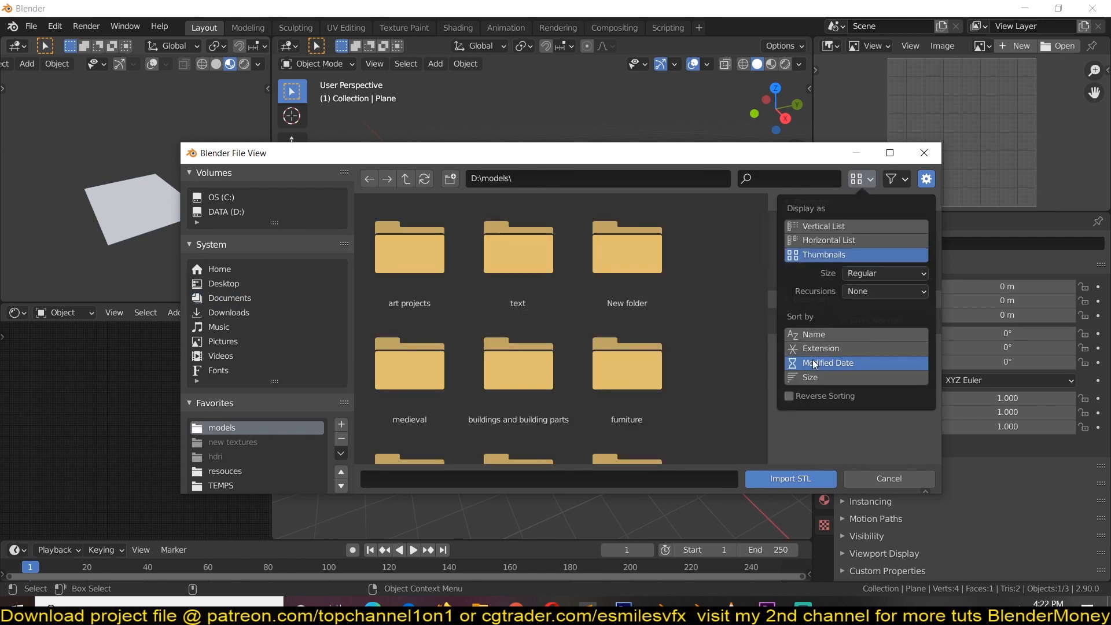
pyautogui.click(408, 362)
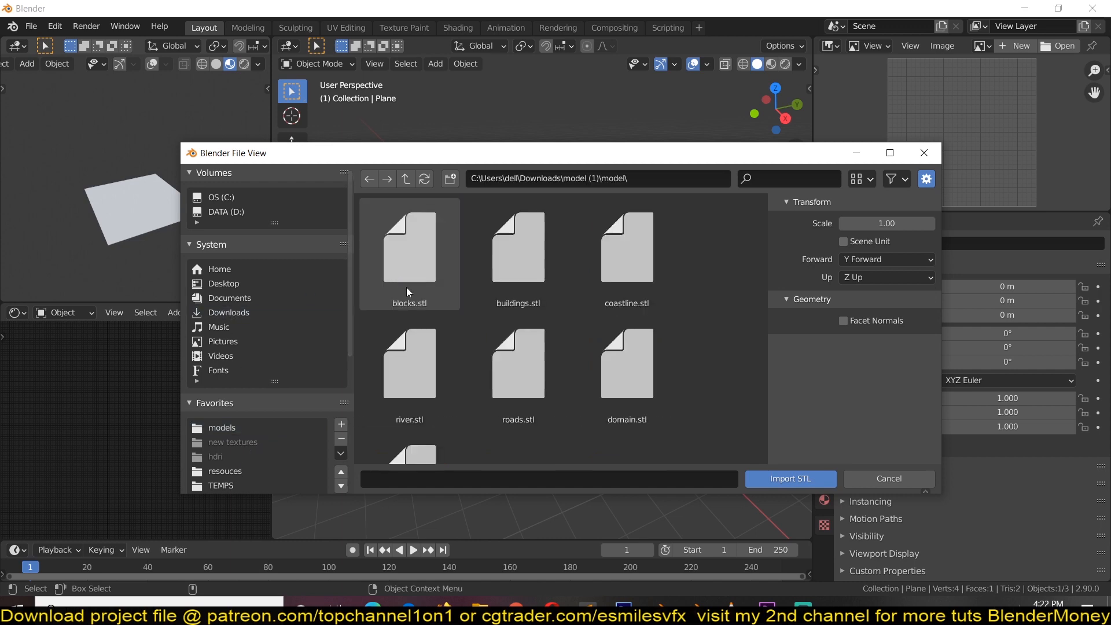
pyautogui.press('ctrl+a')
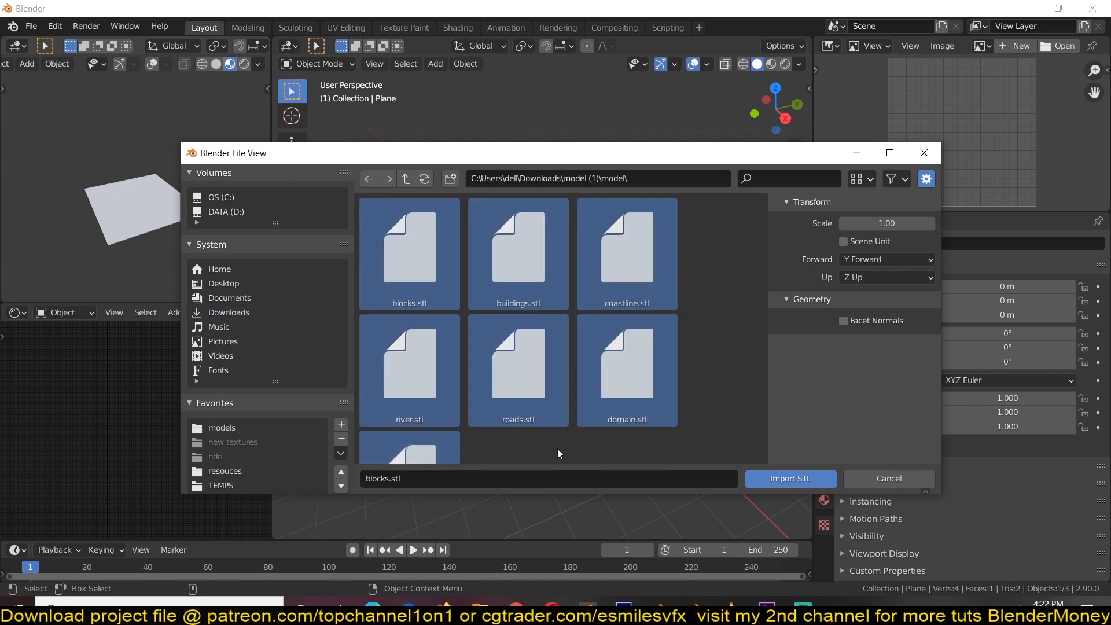
pyautogui.click(789, 478)
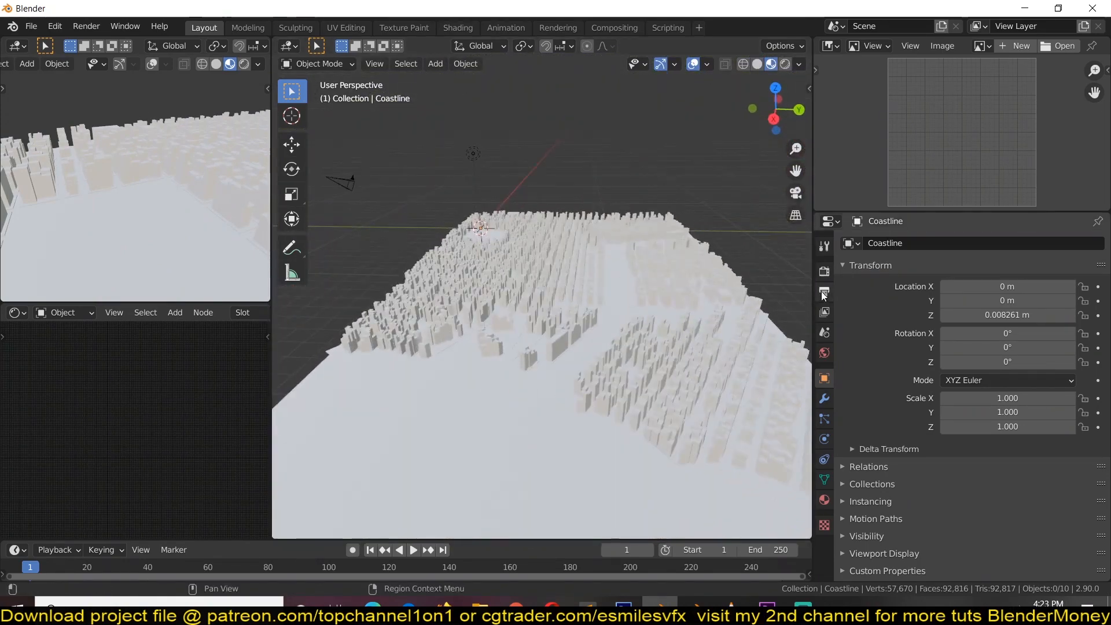
# Show the Eevee render properties and switch on ambient occlusion for the city scene
pyautogui.click(823, 290)
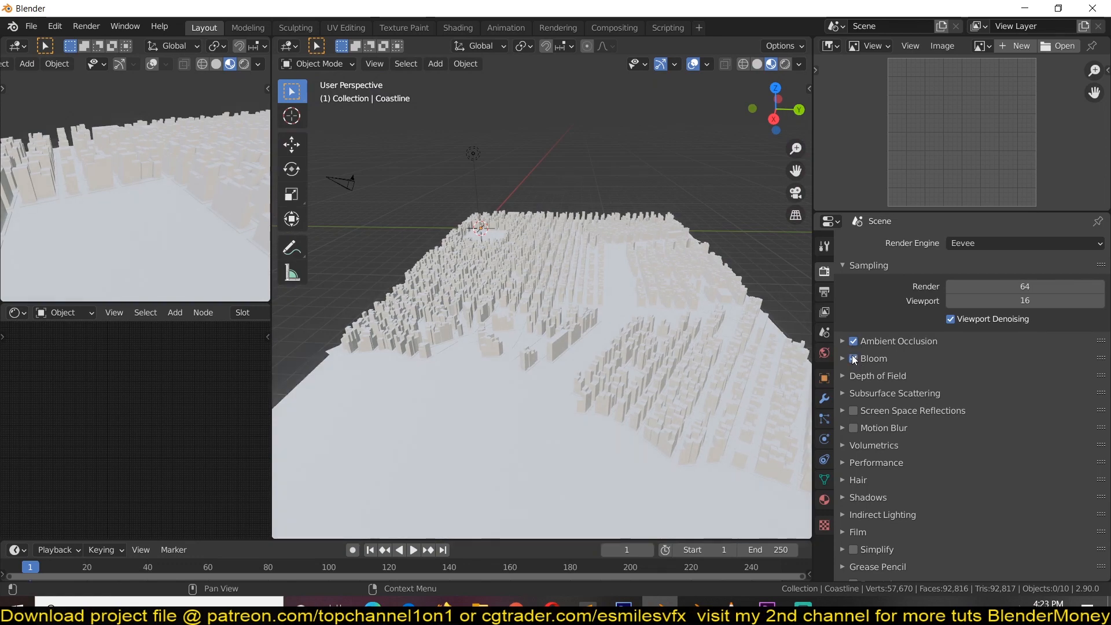
pyautogui.click(854, 359)
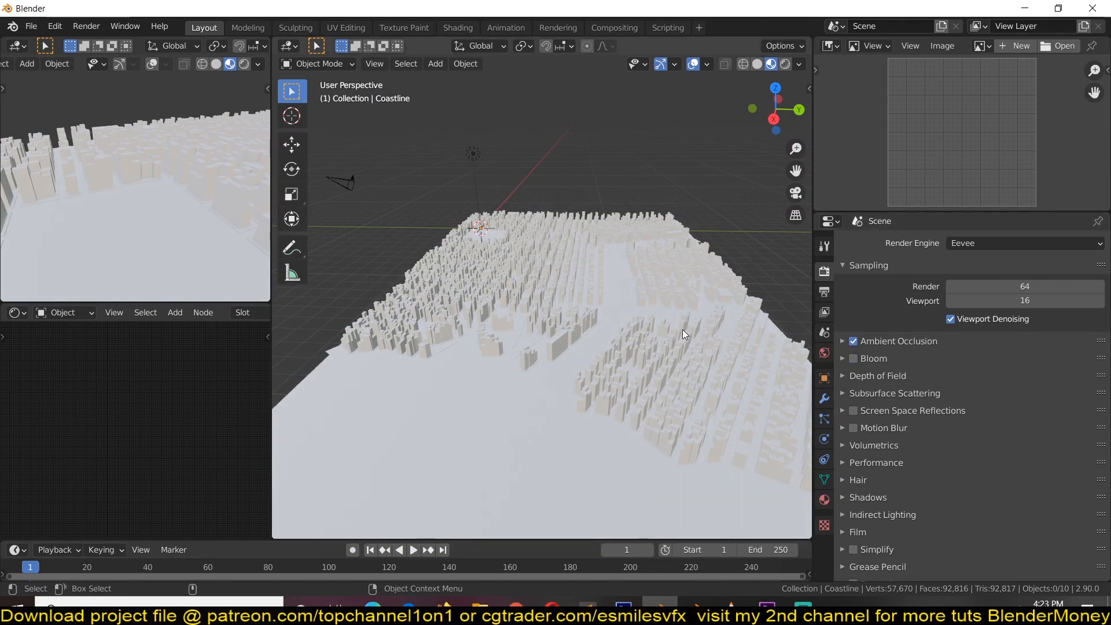